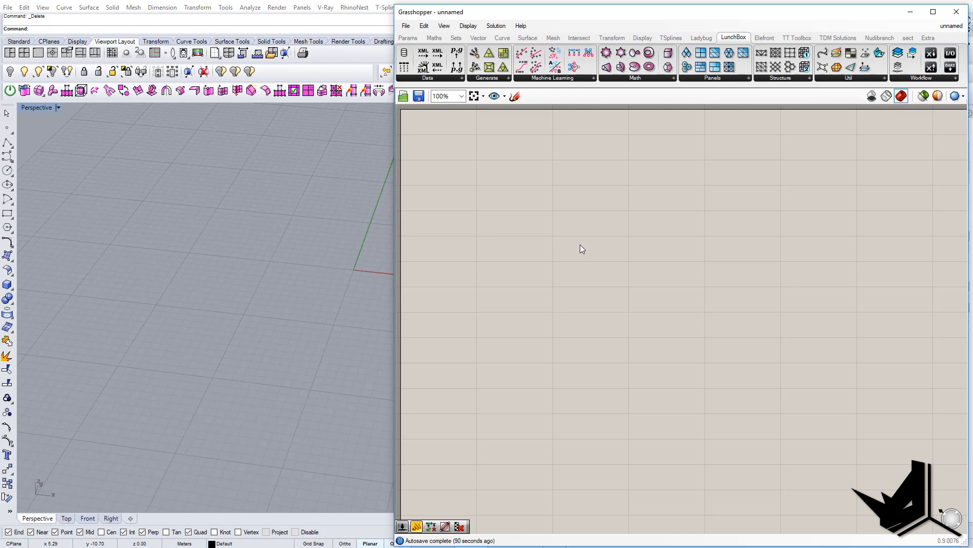
mouse_move(575, 251)
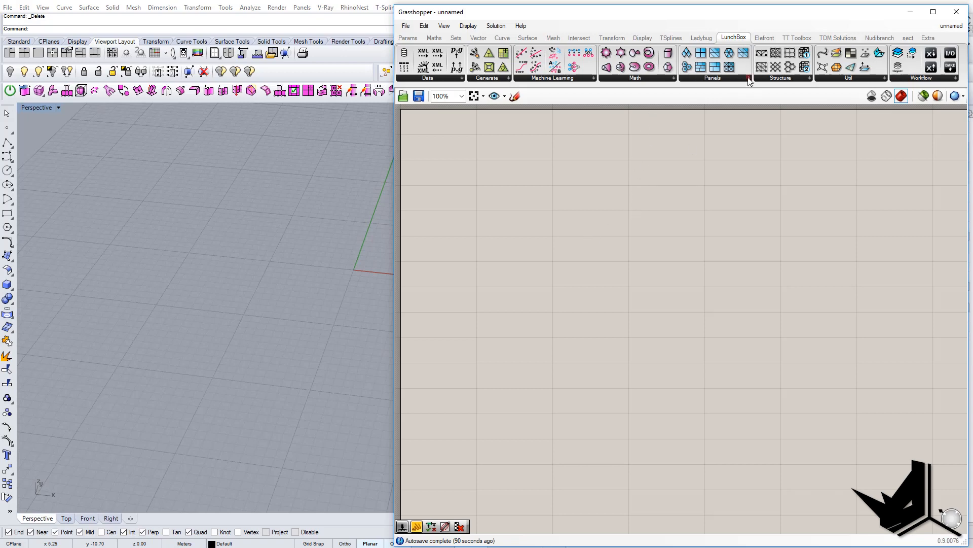
Step: Expand the LunchBox Panels list to show Diamond Panels, Hexagon Cells and similar components
left_click(712, 77)
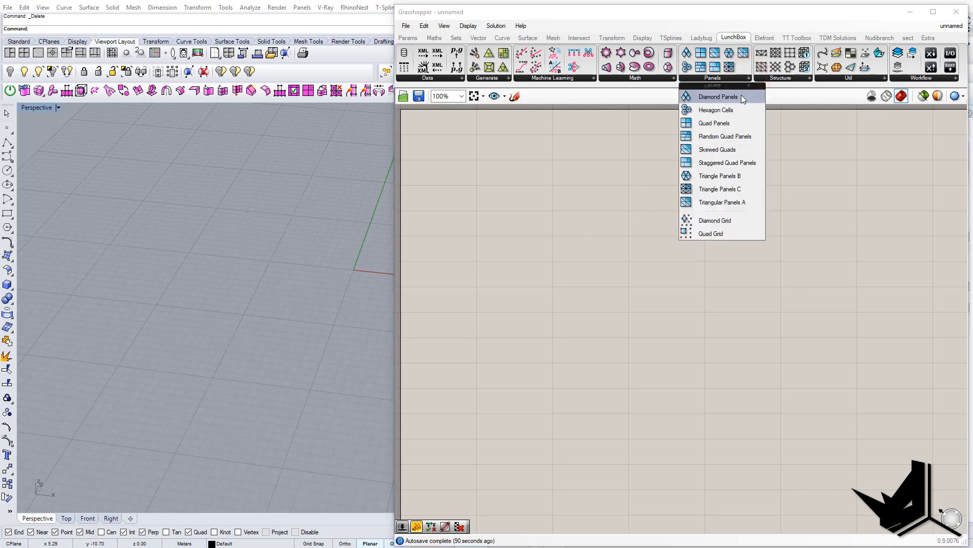
mouse_move(725, 136)
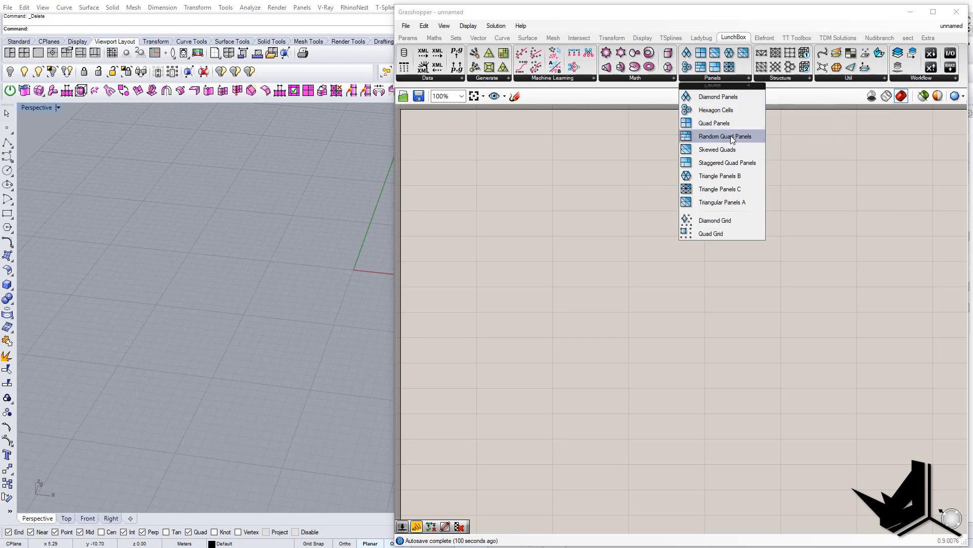
mouse_move(717, 149)
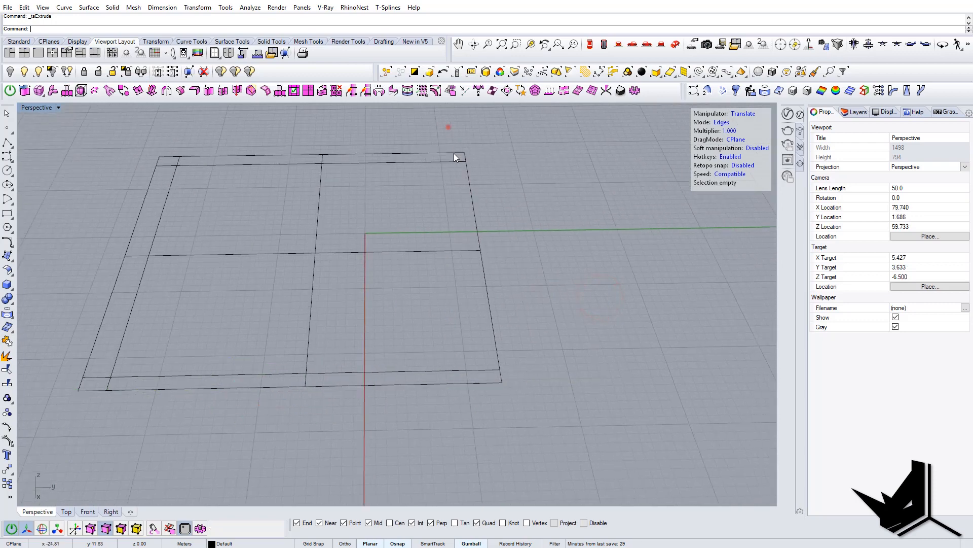
Step: Select the faces of the new T-spline plane in the Perspective viewport
left_click(138, 91)
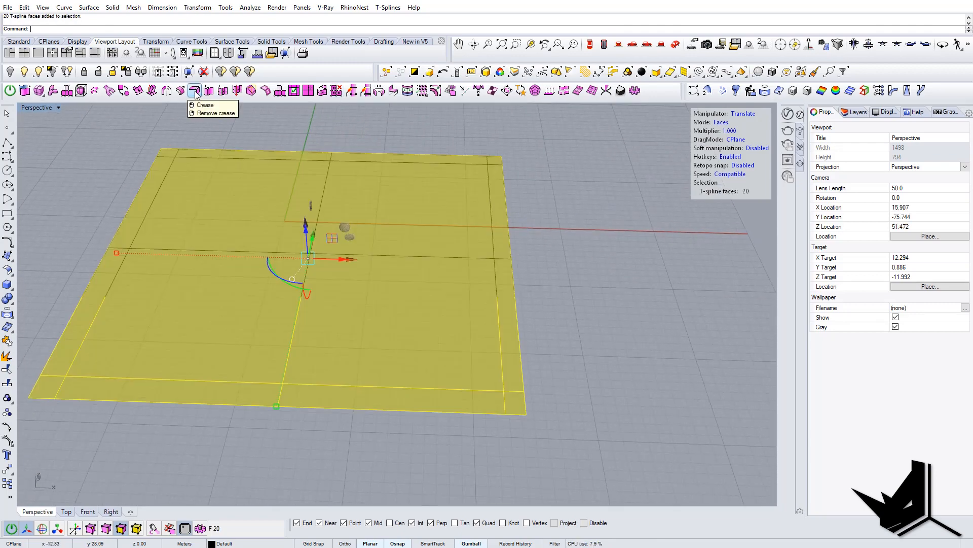
left_click(211, 113)
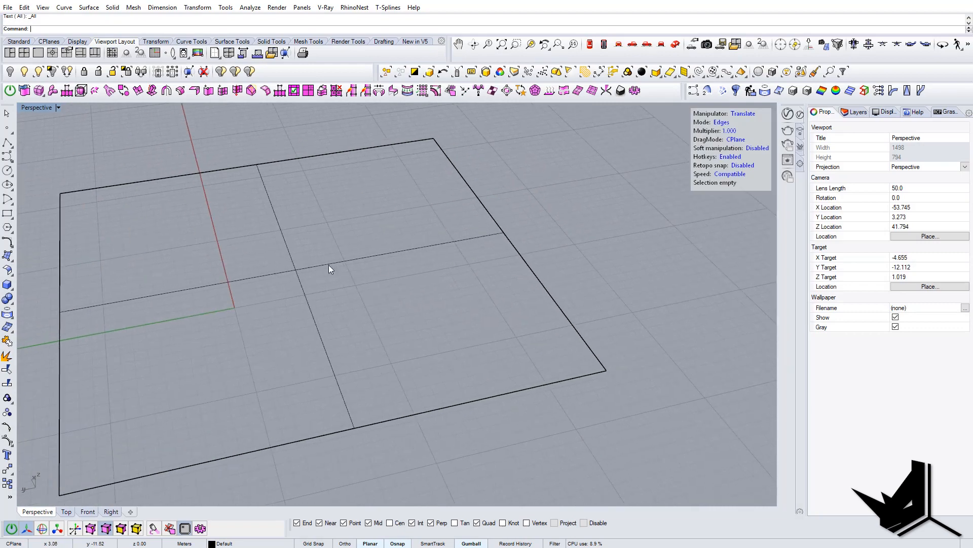
Step: Shade the viewport and raise the plane's selected corners with the gumball into a curved surface
left_click(59, 107)
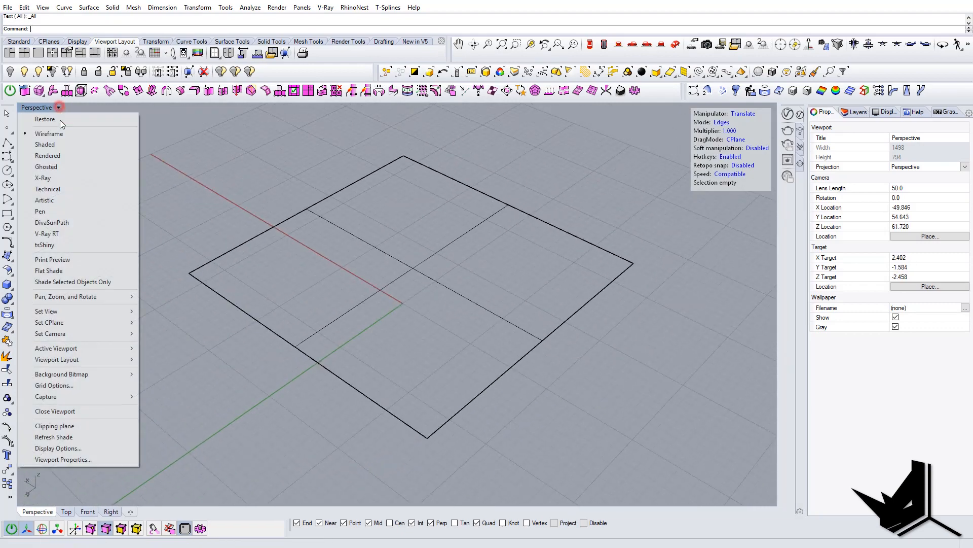
left_click(44, 144)
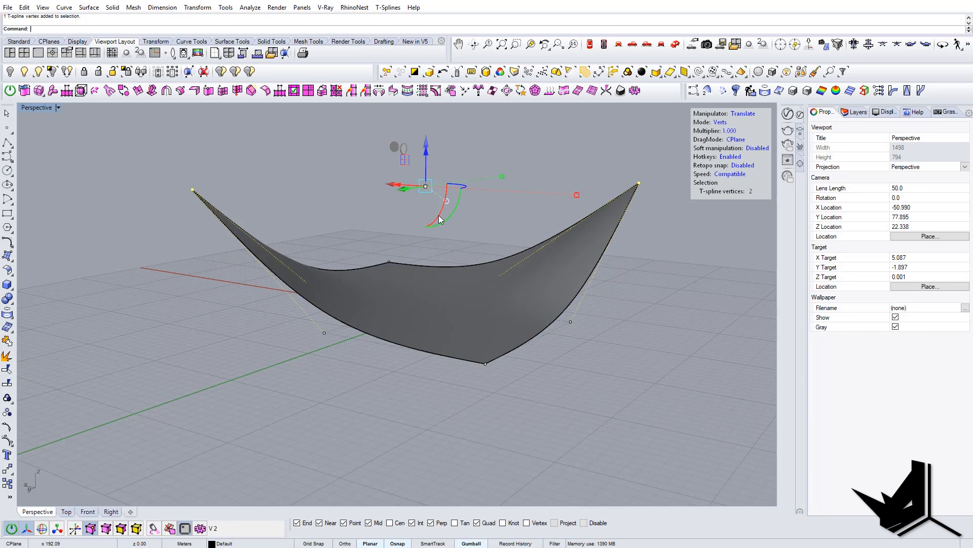
left_click_drag(435, 279, 249, 261)
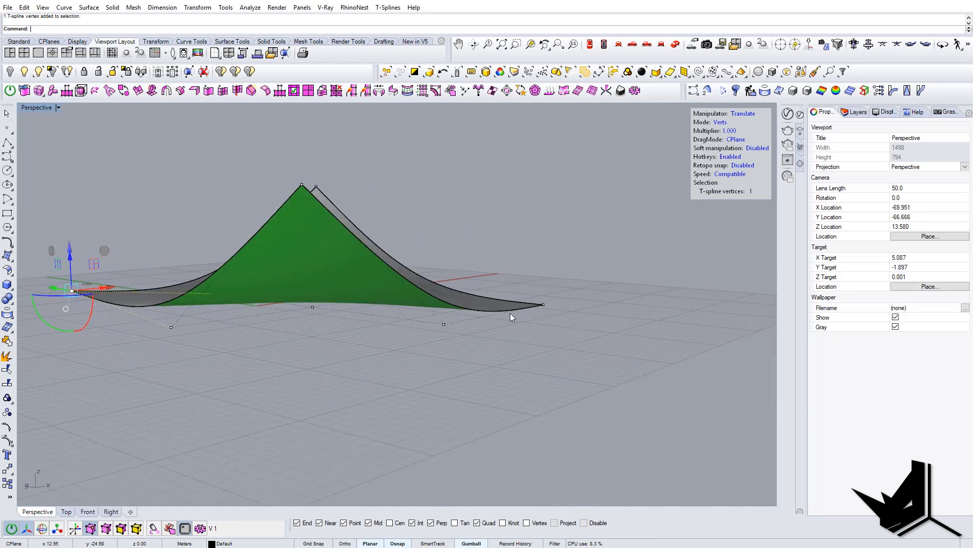
key("ctrl+z")
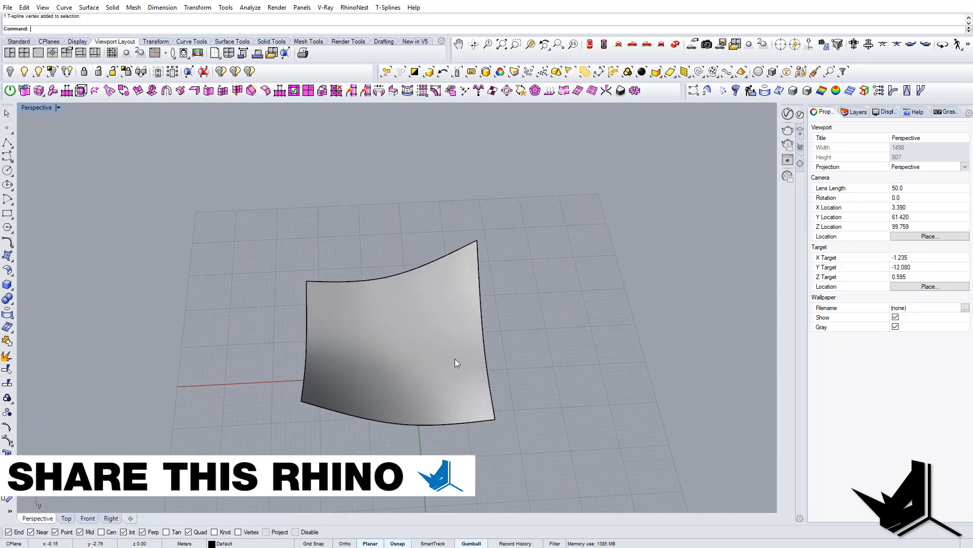
left_click_drag(456, 363, 423, 328)
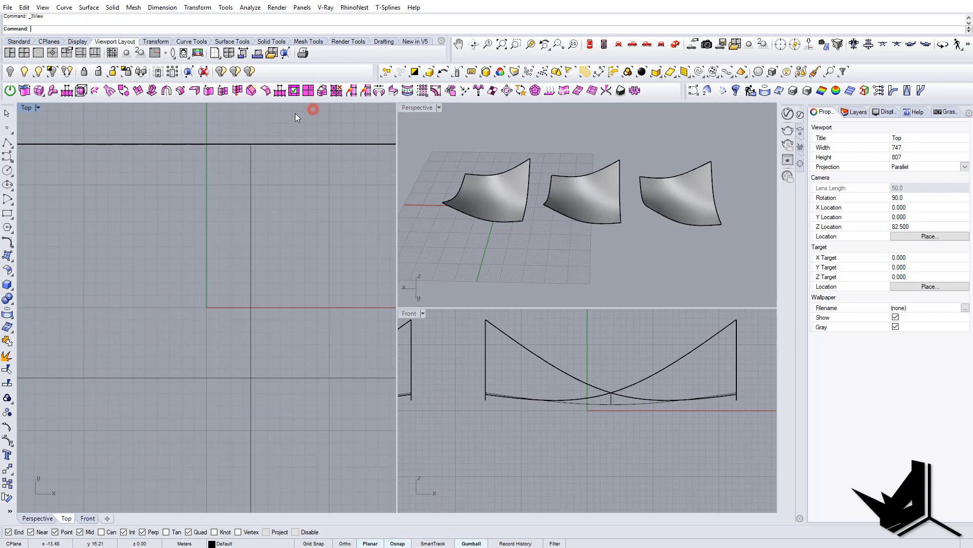
mouse_move(191, 193)
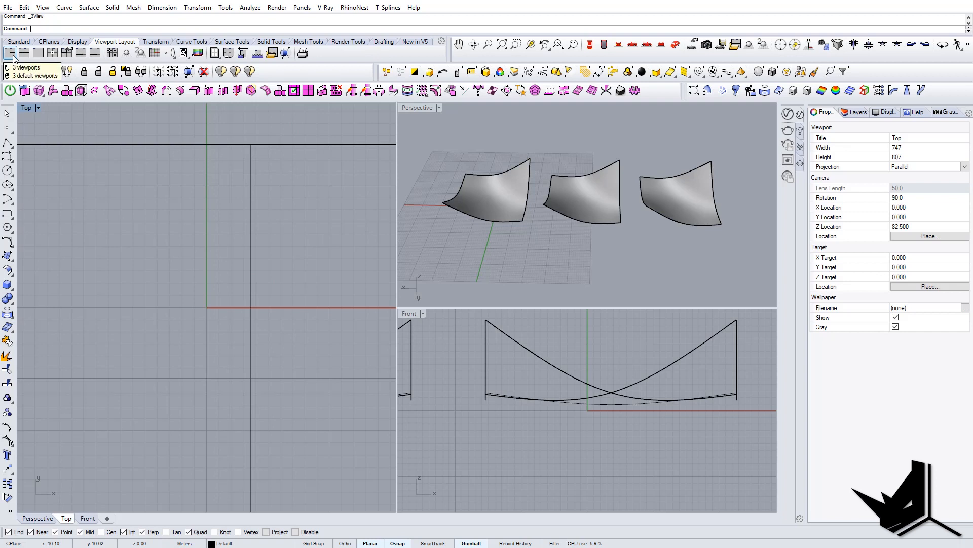
Step: Switch the viewport layout from four views to a three-view layout
left_click(28, 53)
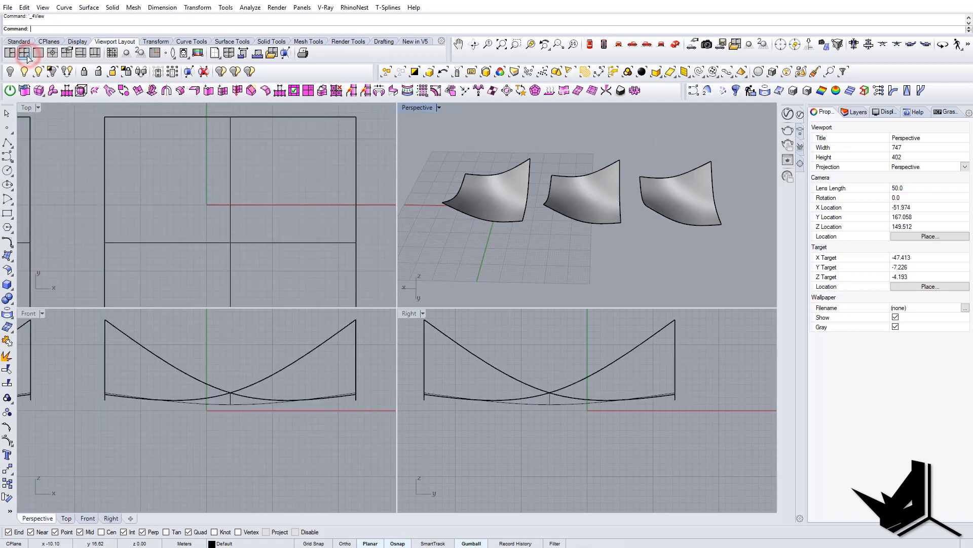
left_click(53, 52)
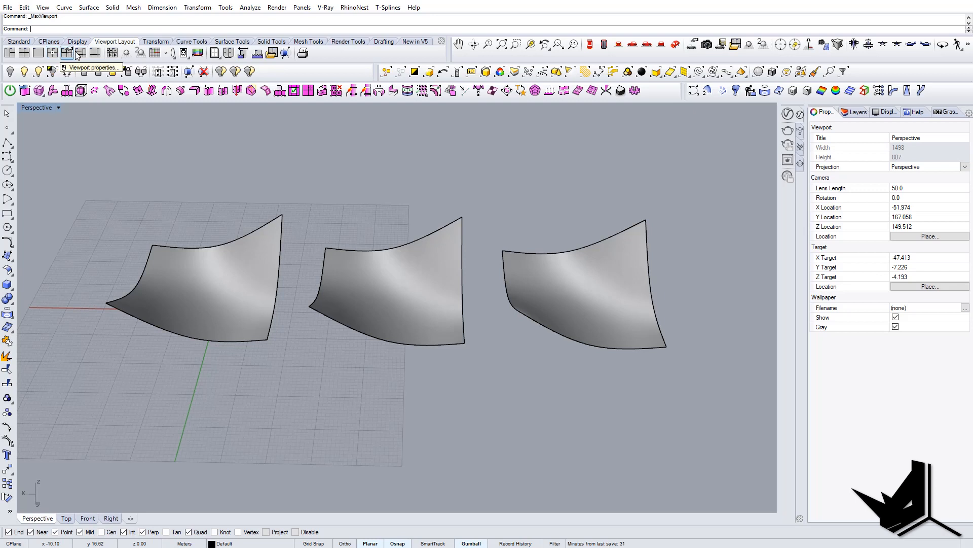
mouse_move(296, 194)
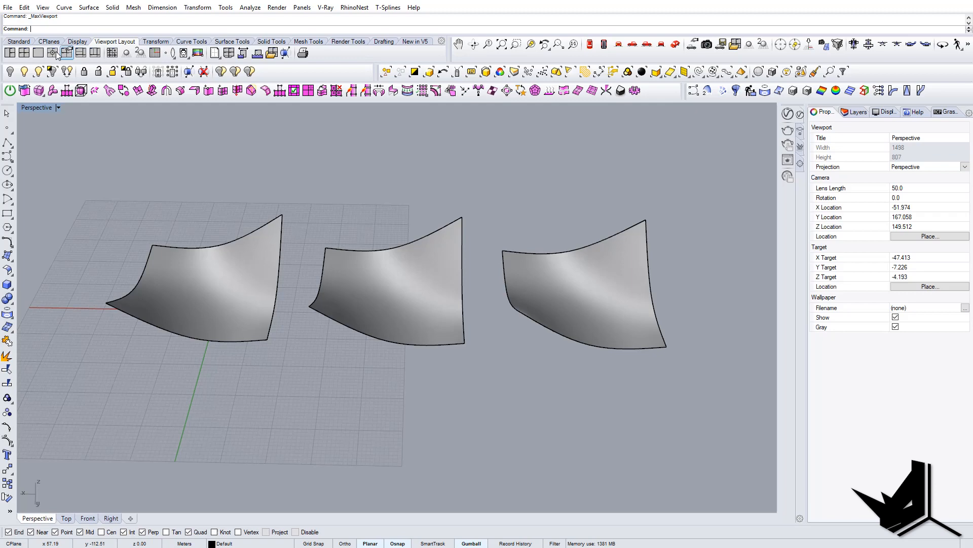
left_click(53, 52)
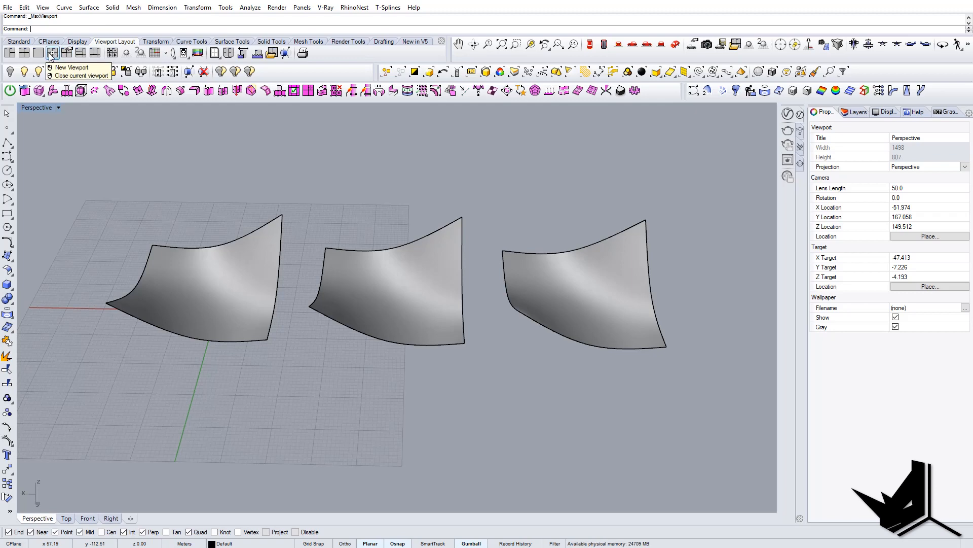
left_click(10, 52)
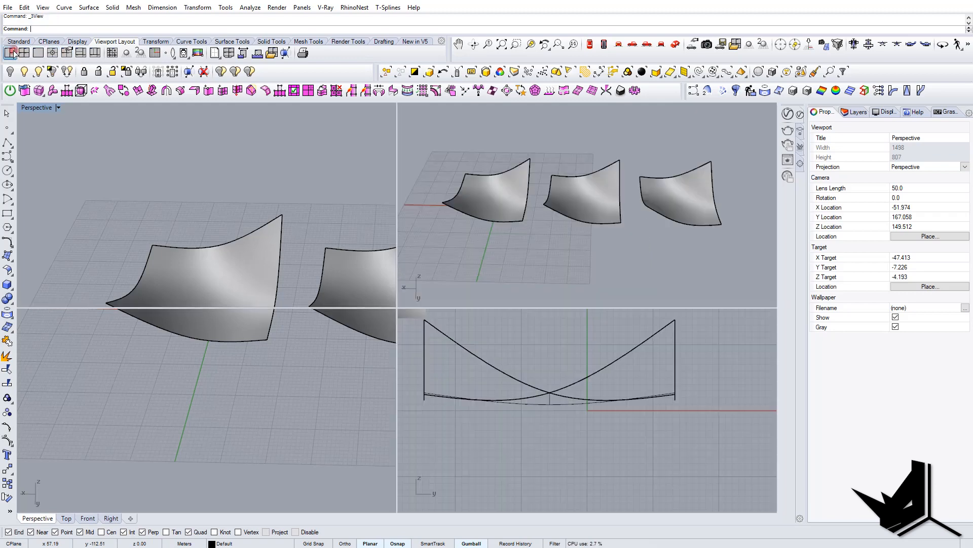
Step: Set the large left view to a shaded Perspective view
left_click(58, 108)
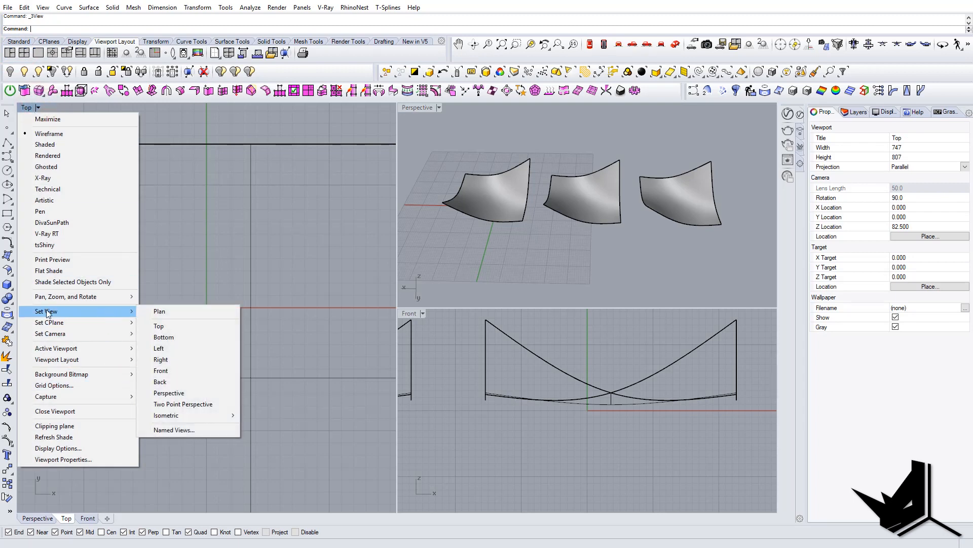
left_click(169, 392)
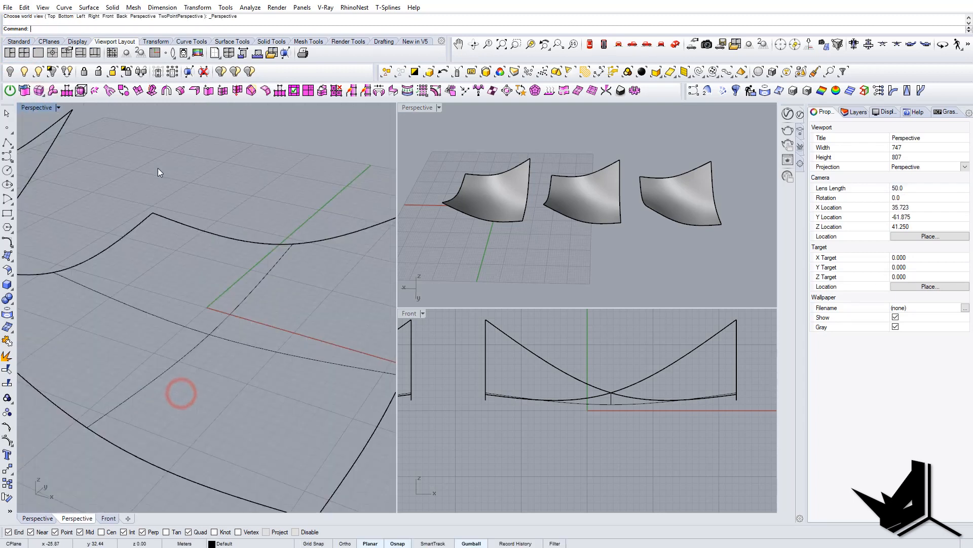
left_click(57, 107)
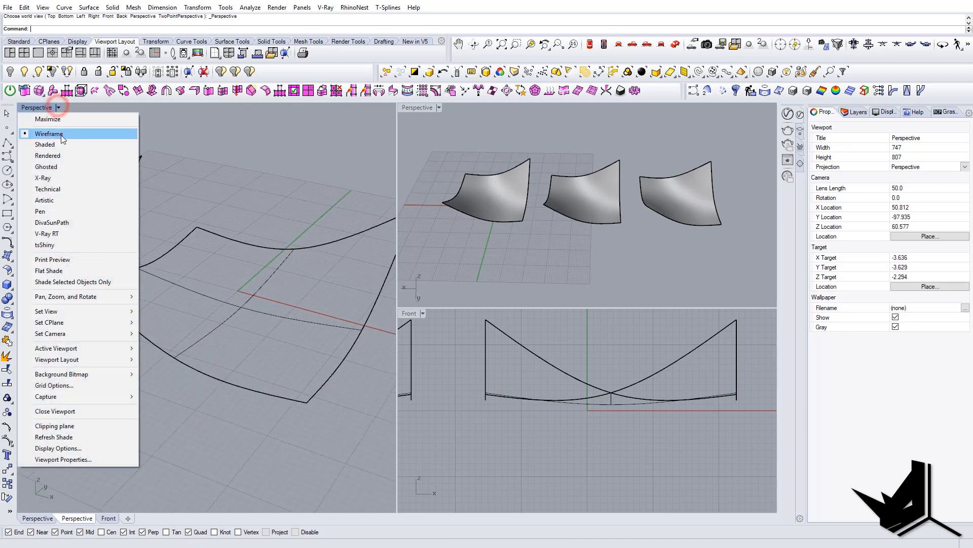
left_click(45, 144)
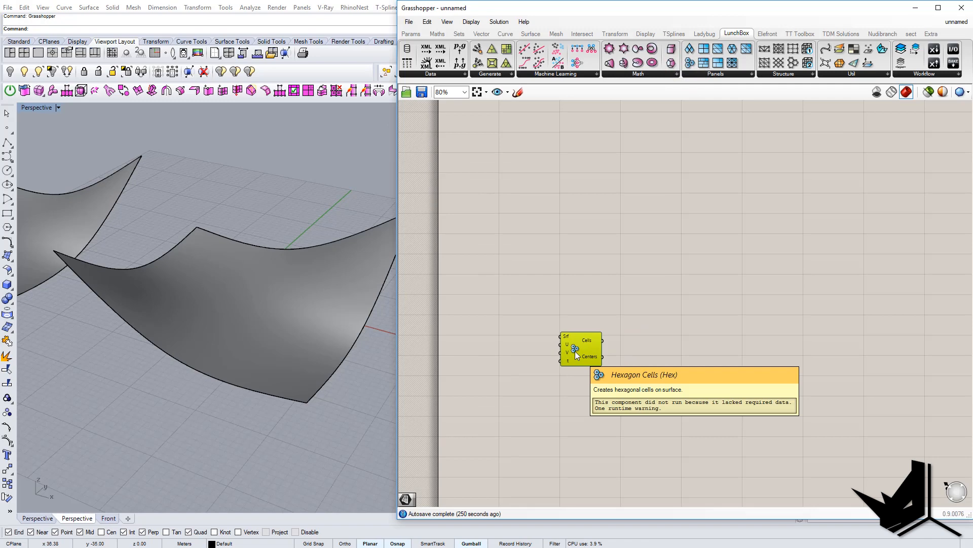
mouse_move(762, 321)
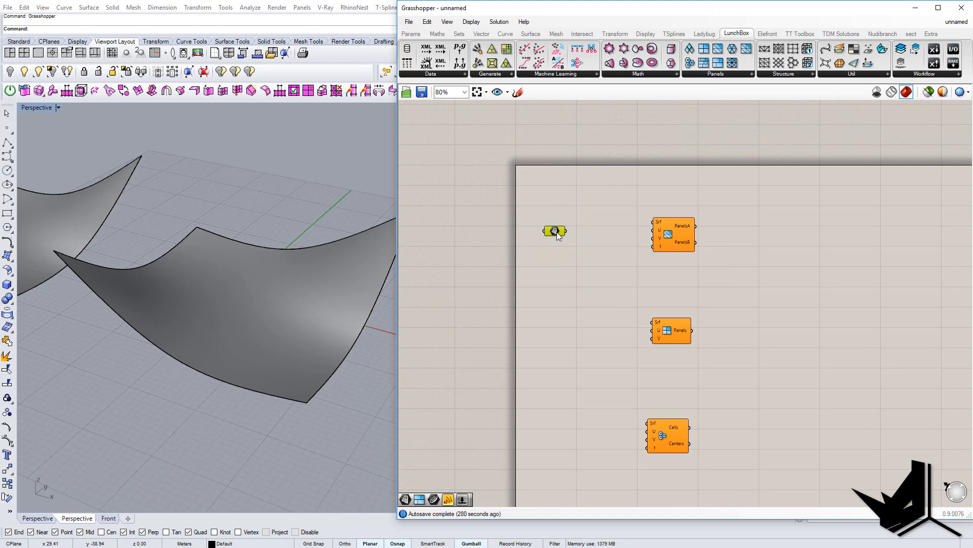
Step: Place a Surface parameter beside the Diamond Panels component
left_click_drag(554, 231, 554, 283)
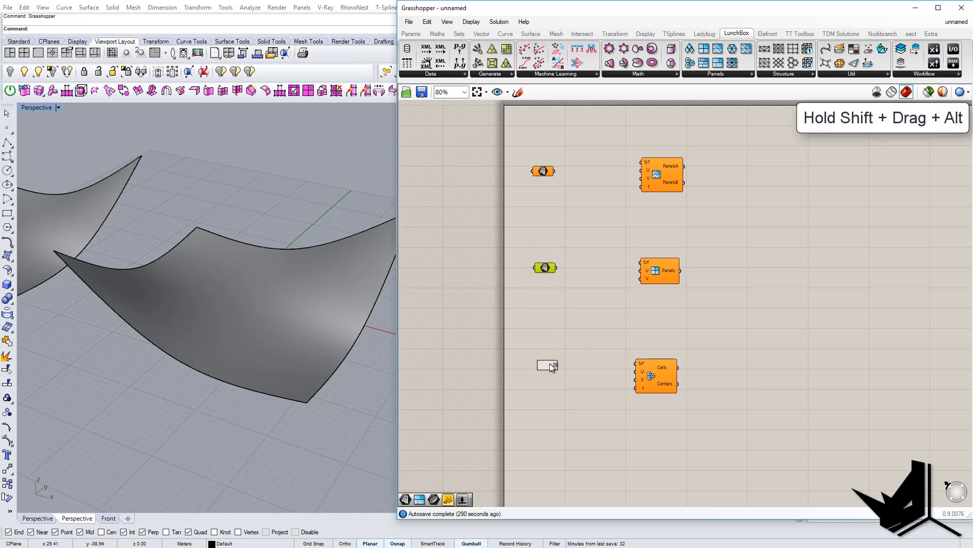
scroll("down", 3)
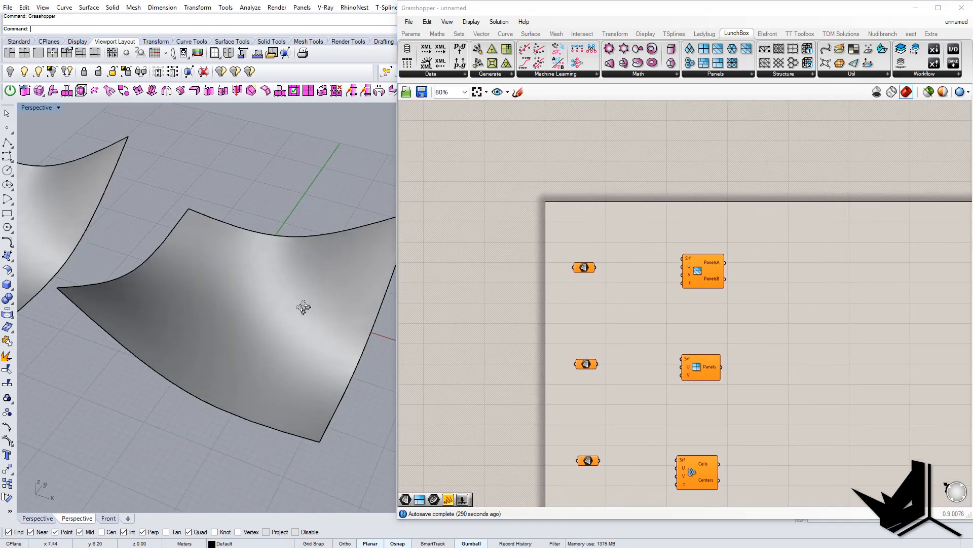
Step: Assign the first curved Rhino surface to the first Srf input with Set one Surface
left_click_drag(304, 307, 174, 254)
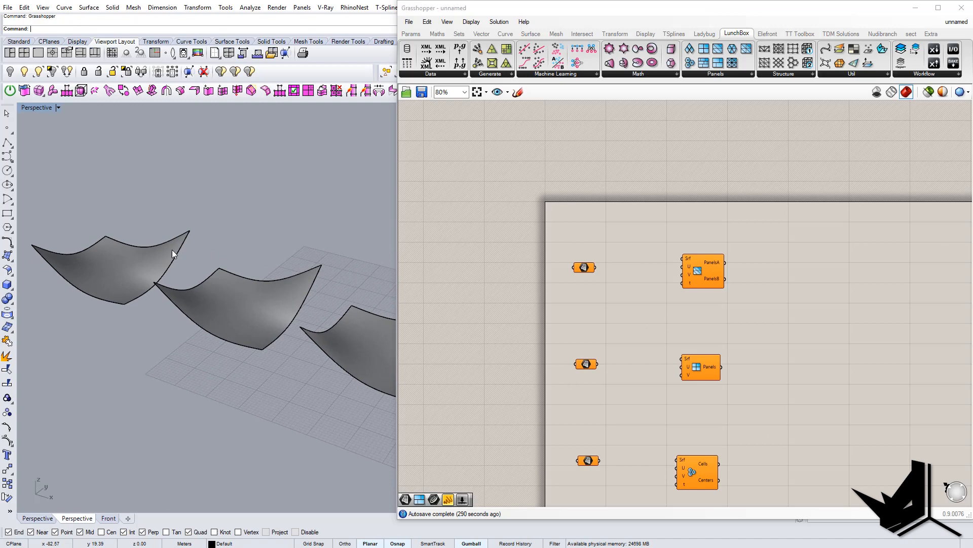
left_click(584, 268)
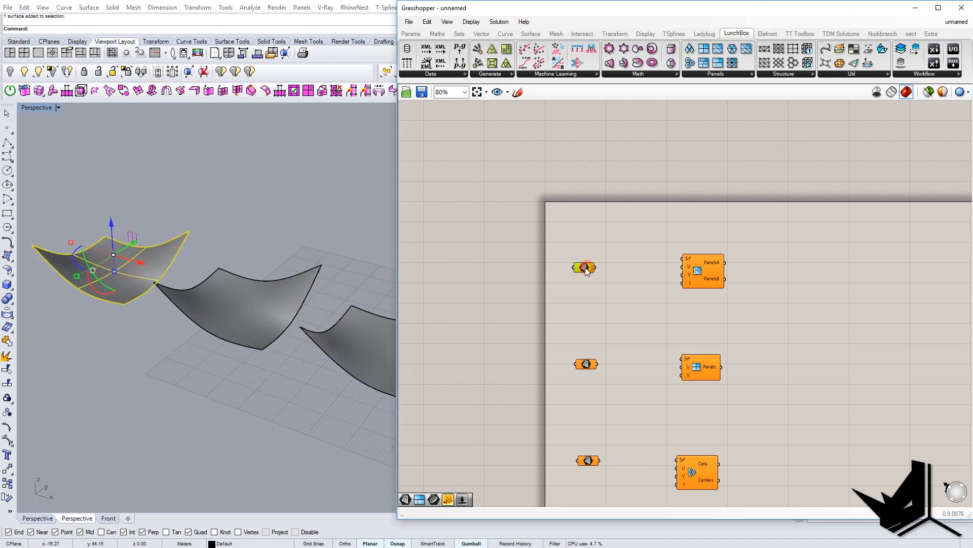
right_click(583, 268)
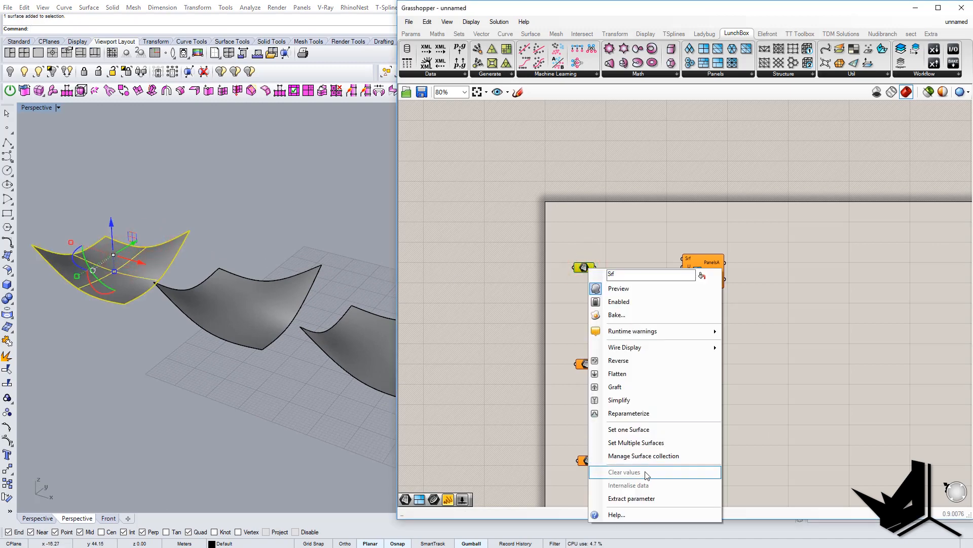
left_click(624, 472)
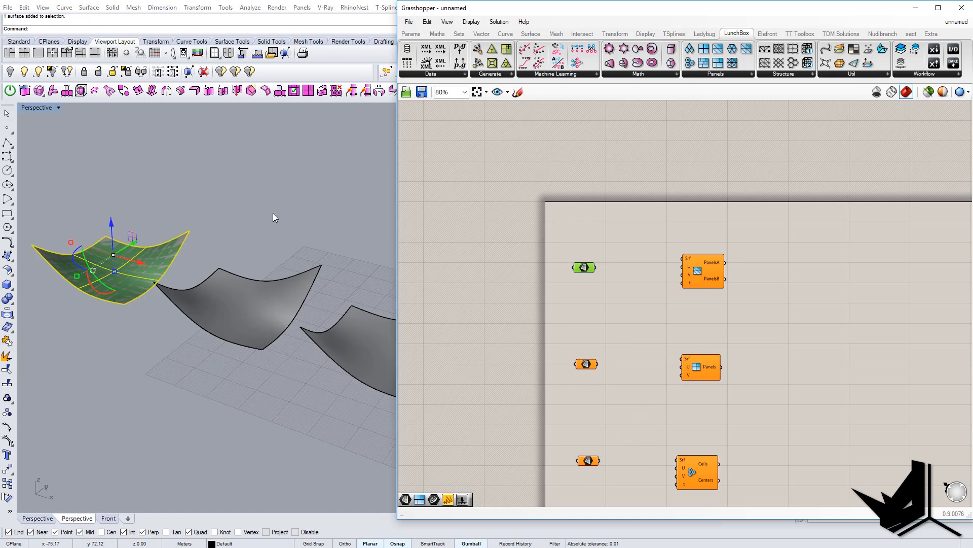
Step: Assign the second curved surface to the second Srf input
right_click(587, 363)
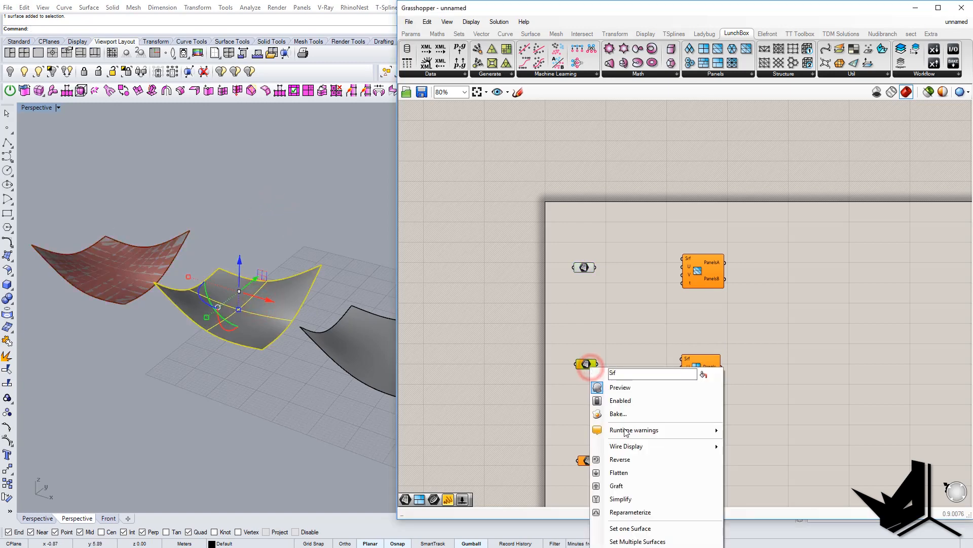
mouse_move(628, 529)
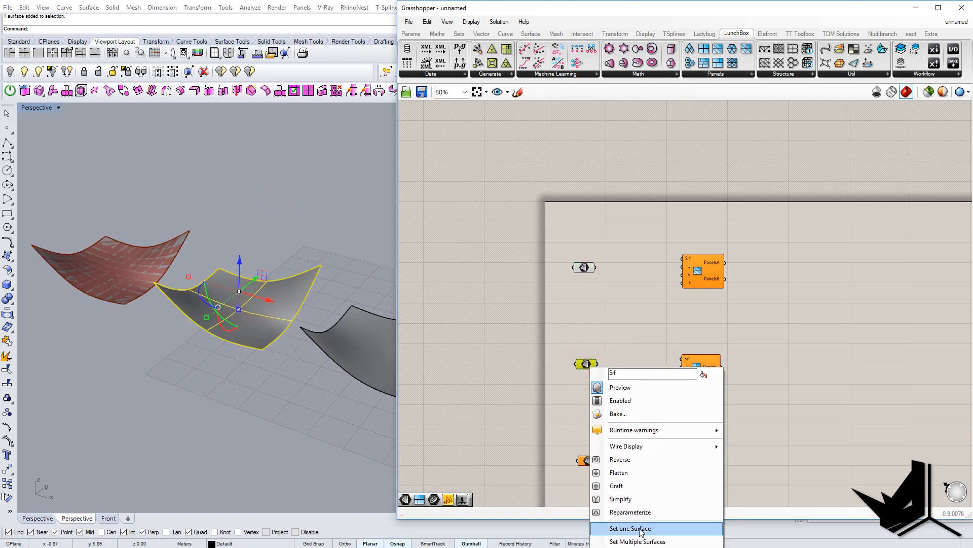
left_click(628, 528)
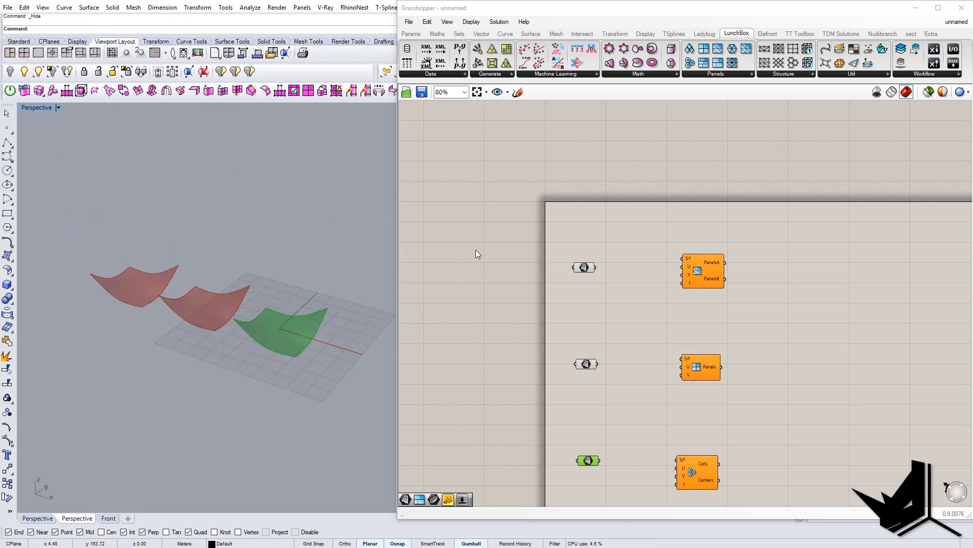
left_click_drag(478, 254, 266, 255)
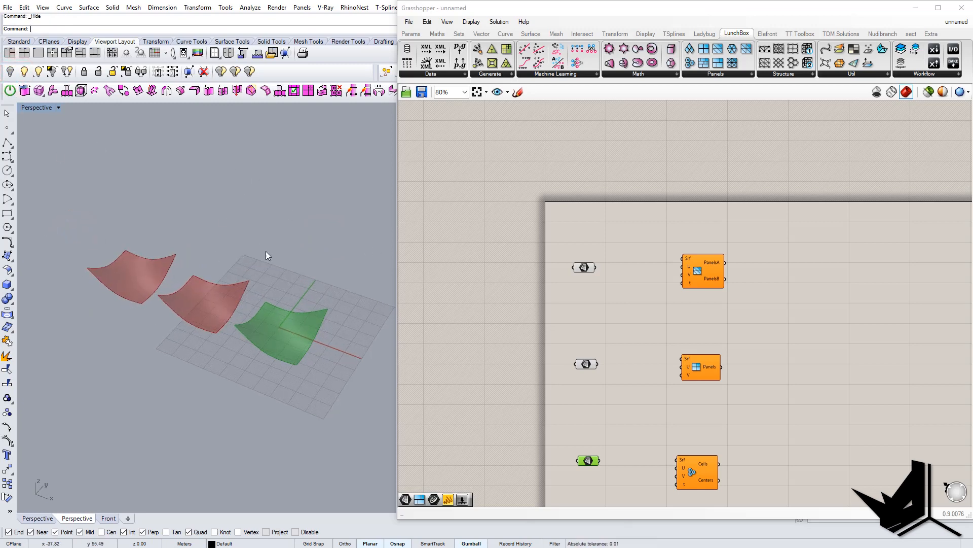
left_click_drag(266, 255, 348, 311)
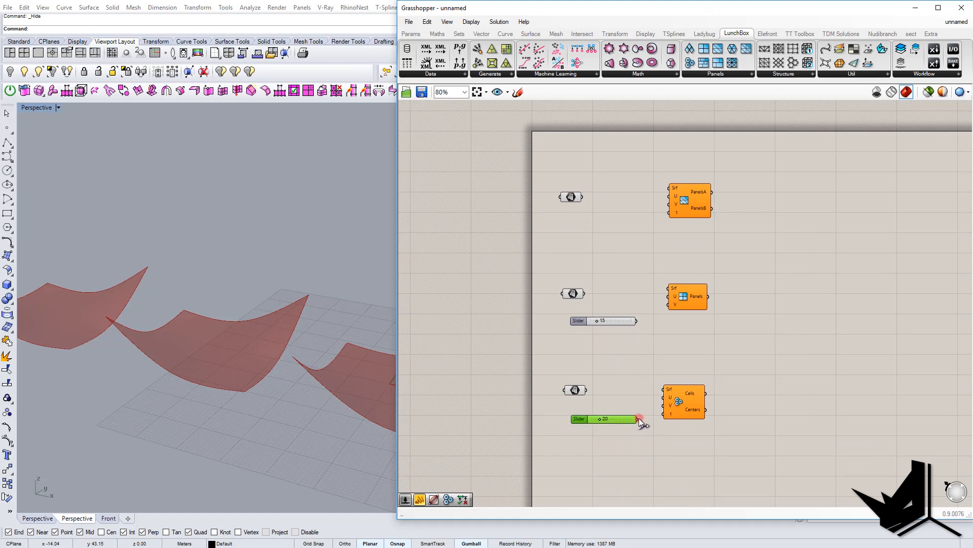
Step: Place the value-20 U/V Divisions slider beside the third paneling component
left_click_drag(627, 418, 664, 401)
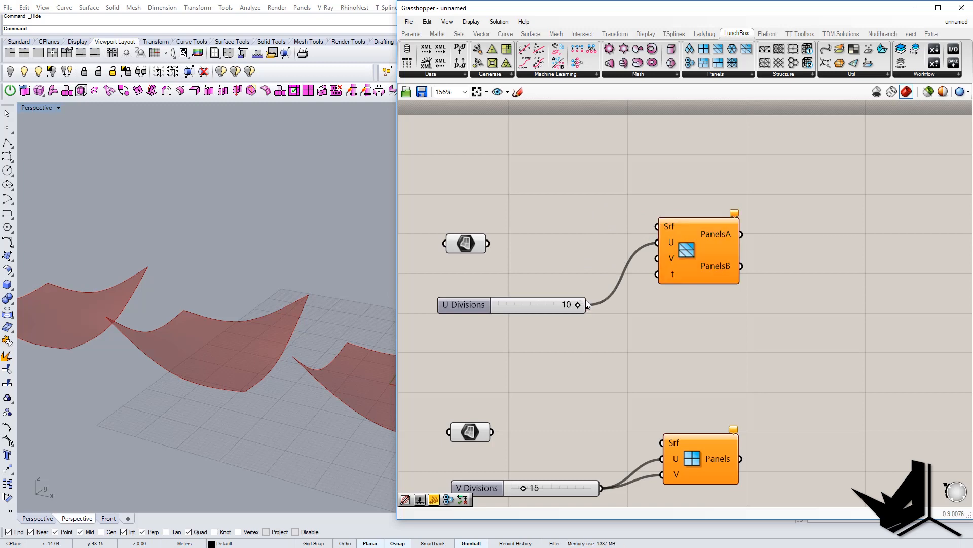
scroll("down", 3)
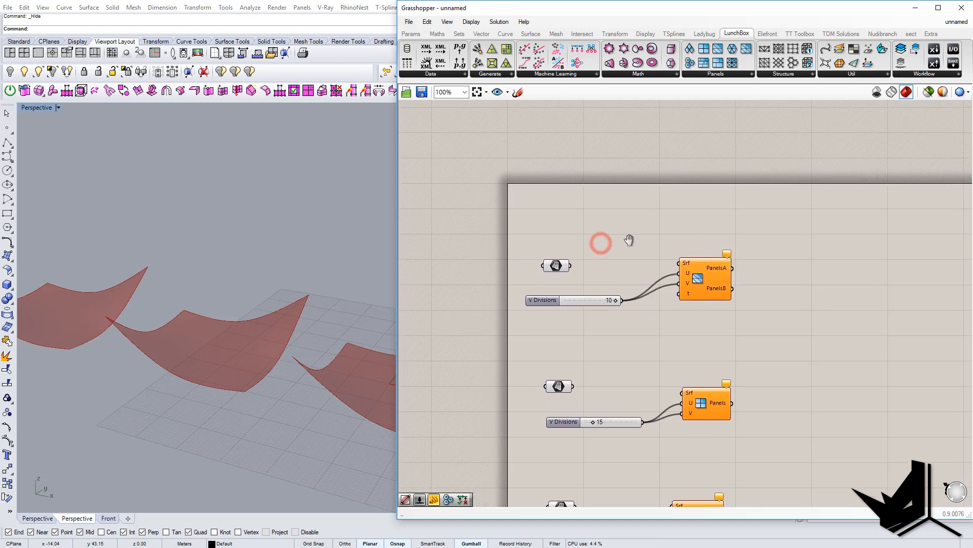
scroll("down", 3)
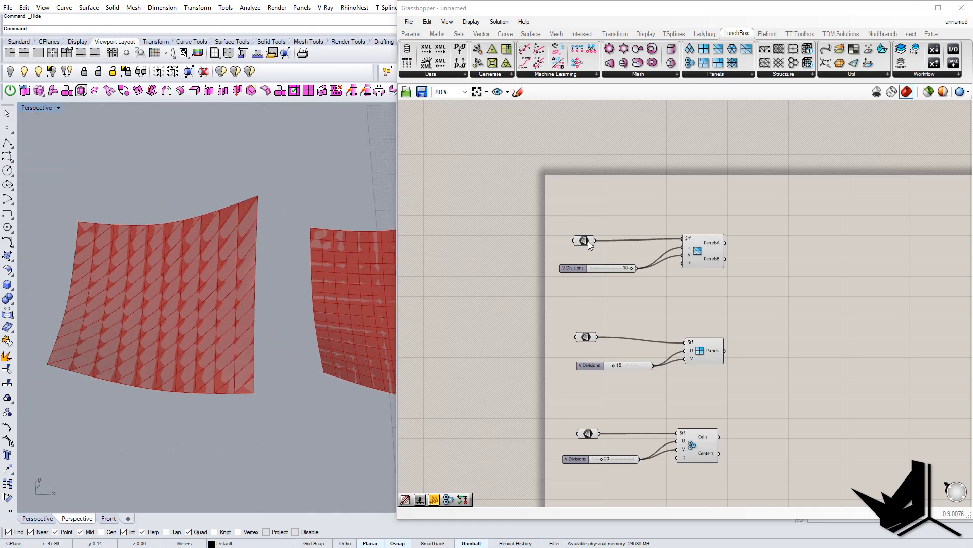
Step: Highlight the first component's panels and adjust the first surface input's context-menu option
left_click(703, 252)
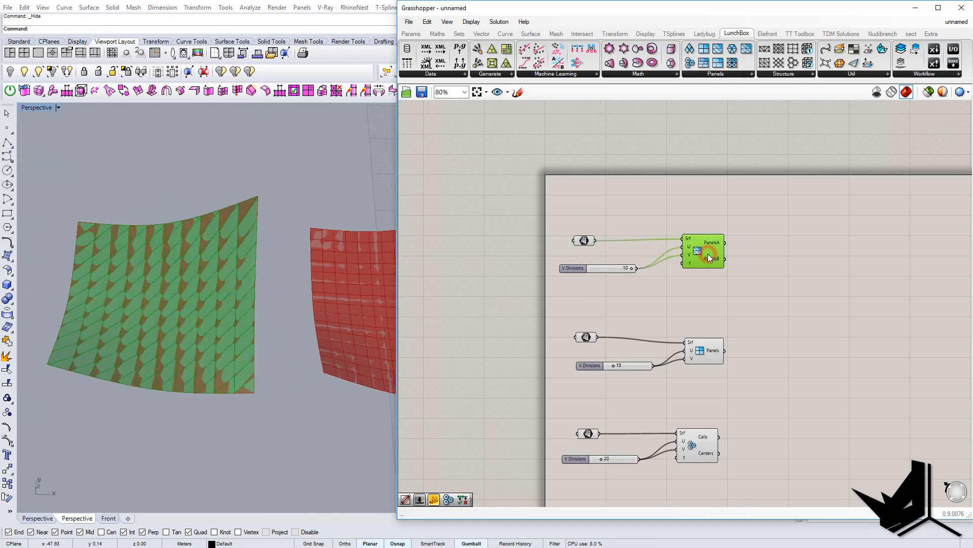
right_click(583, 241)
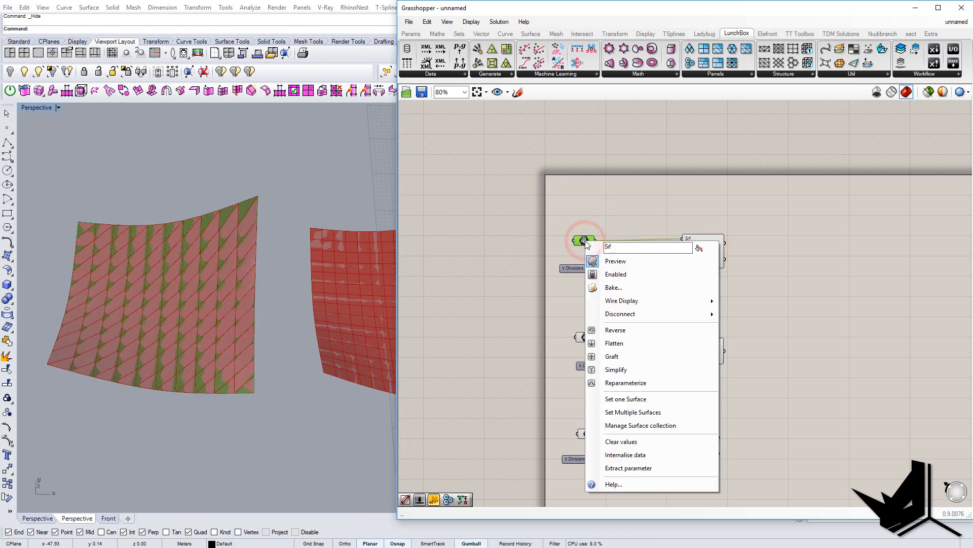
left_click(615, 261)
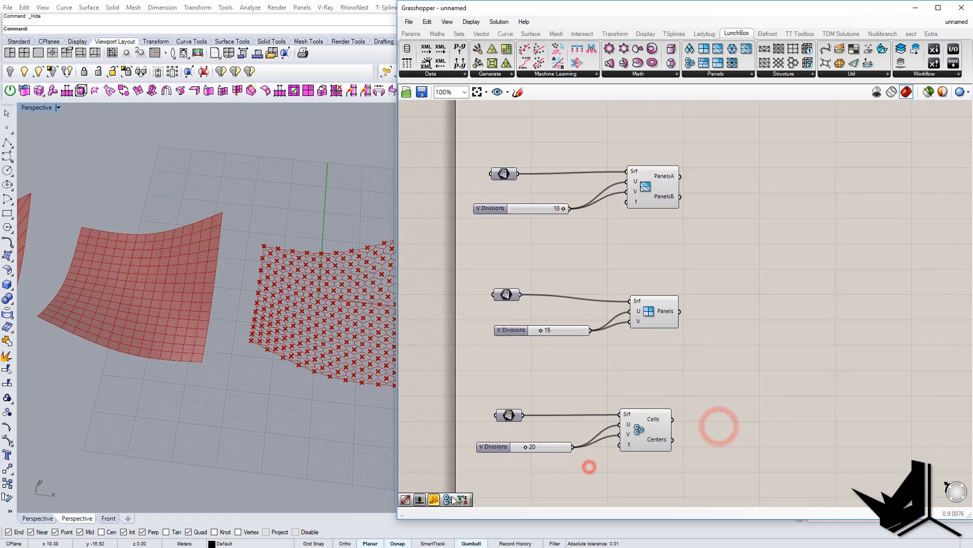
mouse_move(673, 418)
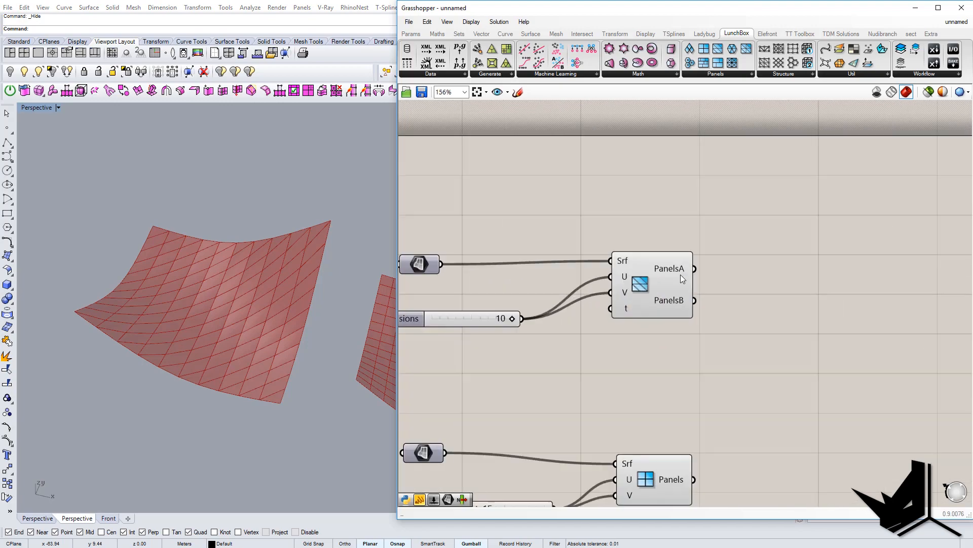
mouse_move(673, 306)
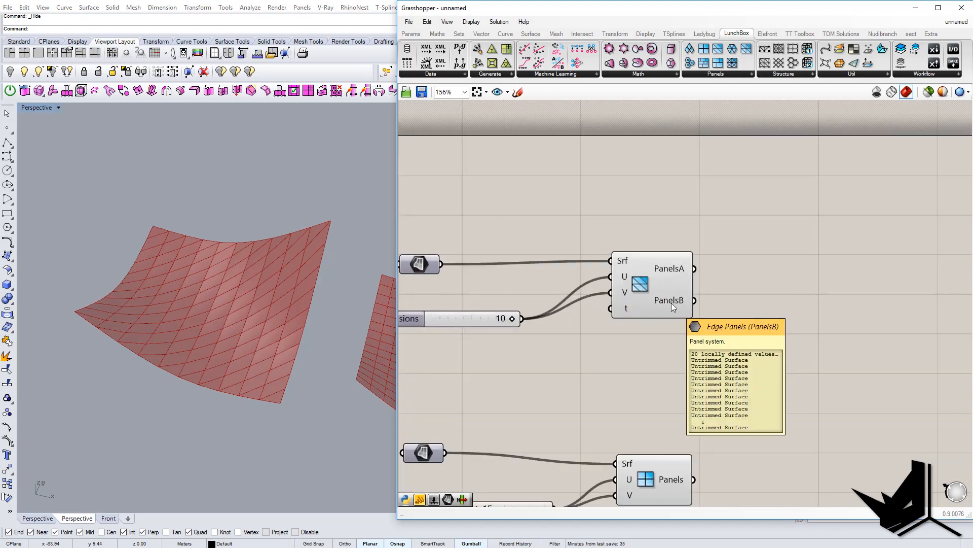
mouse_move(680, 295)
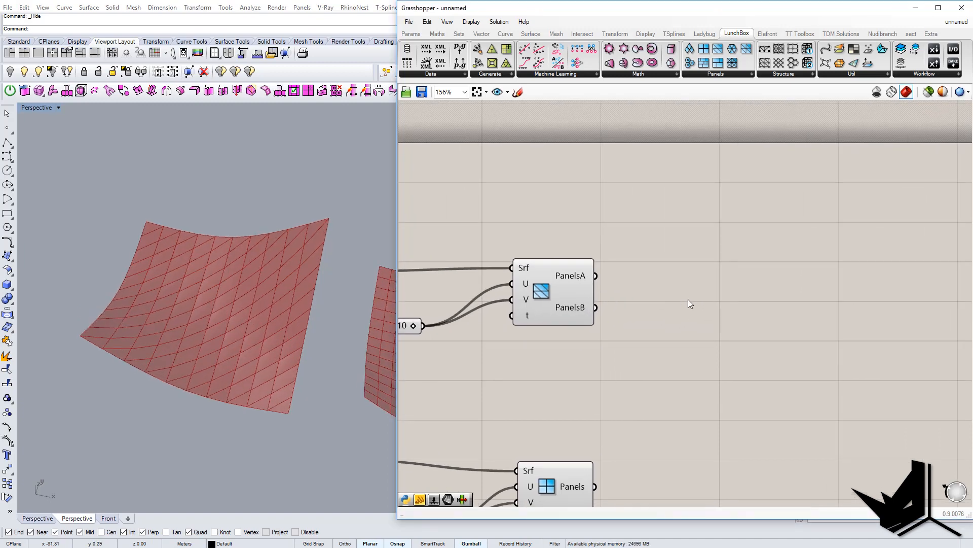
Step: Merge PanelsA and PanelsB with a Merge component and add a Deconstruct Brep
type("me")
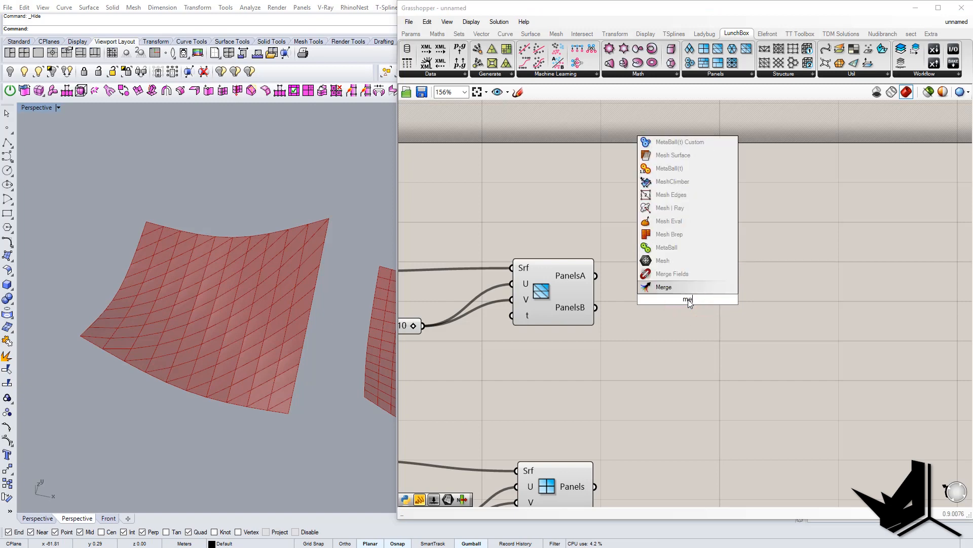
left_click(663, 287)
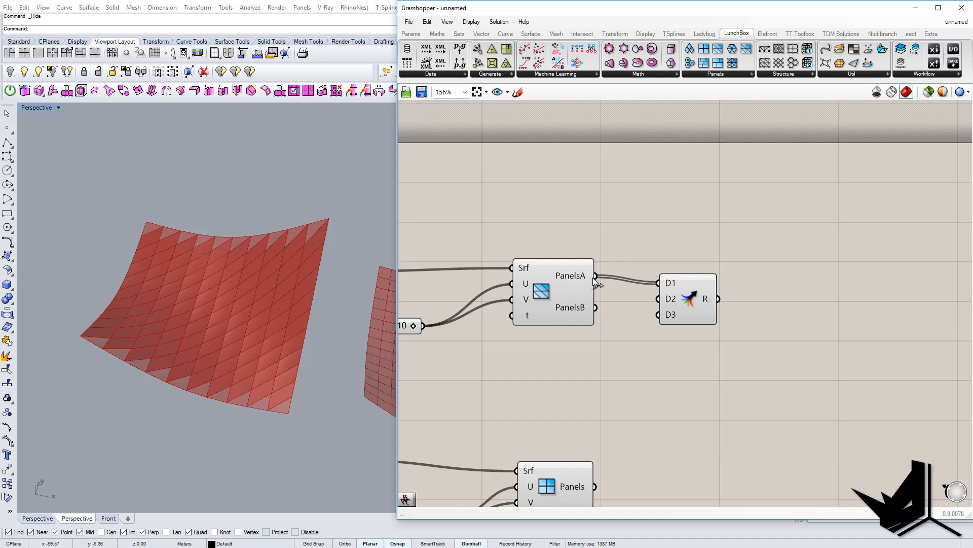
mouse_move(237, 329)
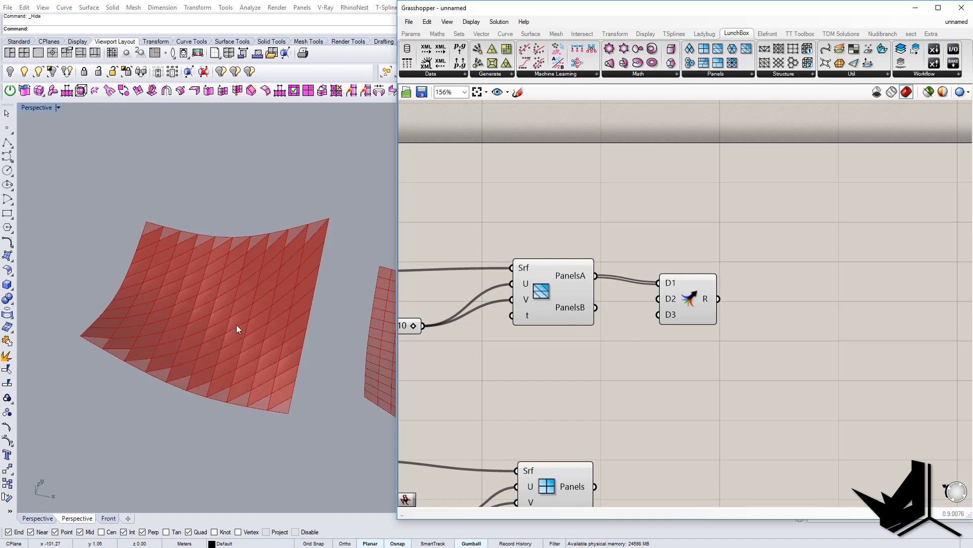
mouse_move(193, 354)
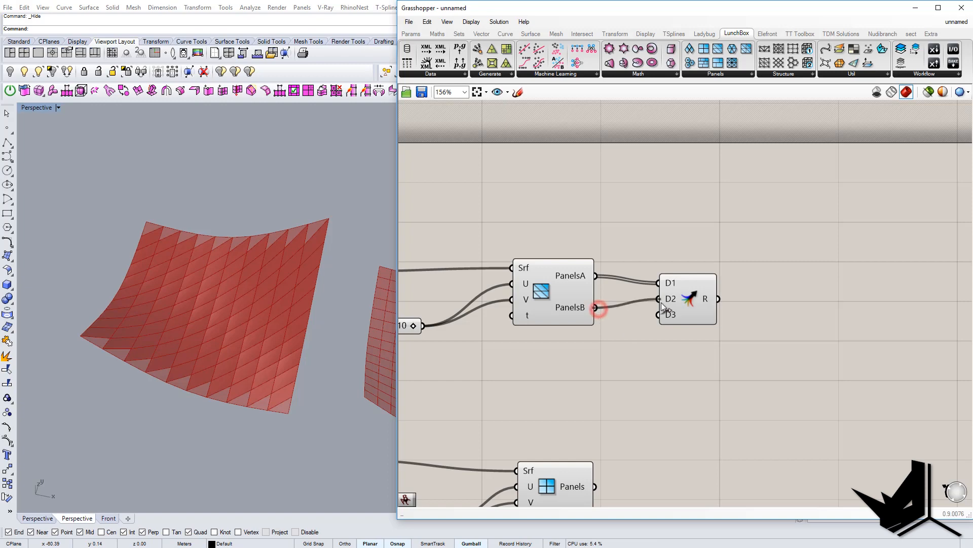
left_click(686, 292)
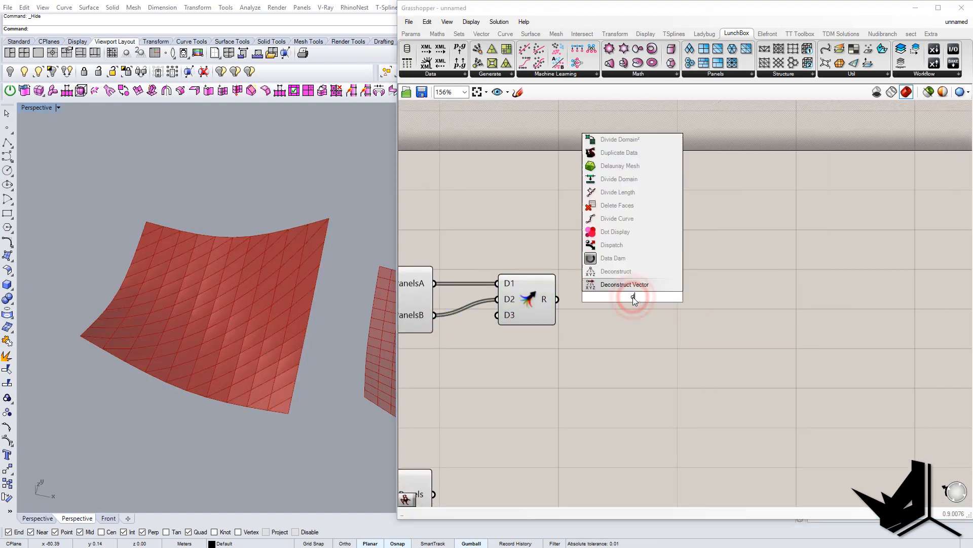
type("decon")
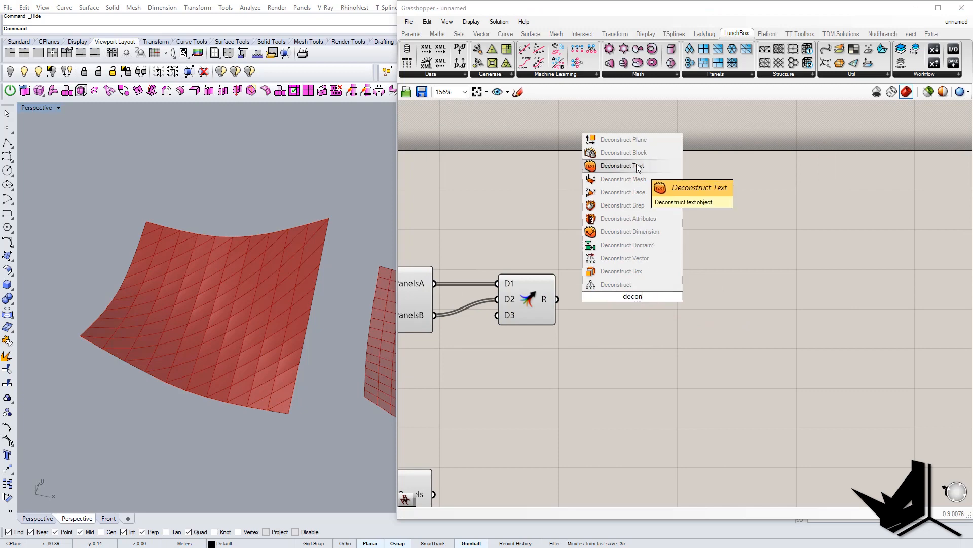
mouse_move(648, 215)
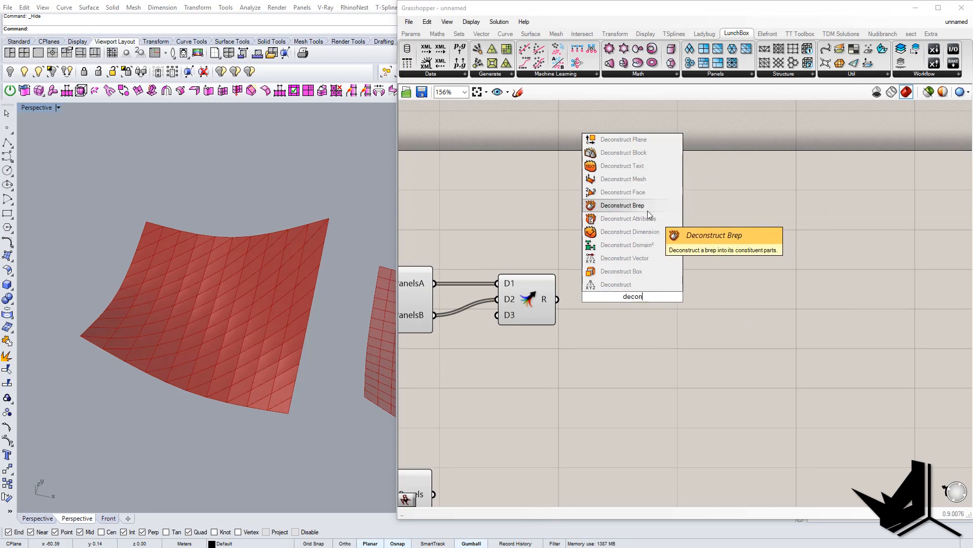
left_click(623, 205)
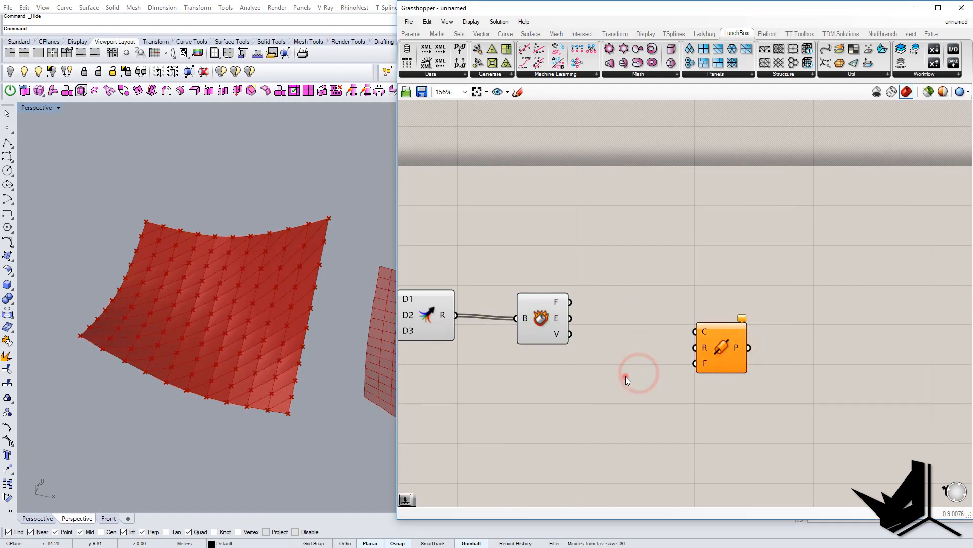
Step: Pipe the first surface's panel edges at radius 0.3 and hide the Deconstruct Brep preview
double_click(625, 376)
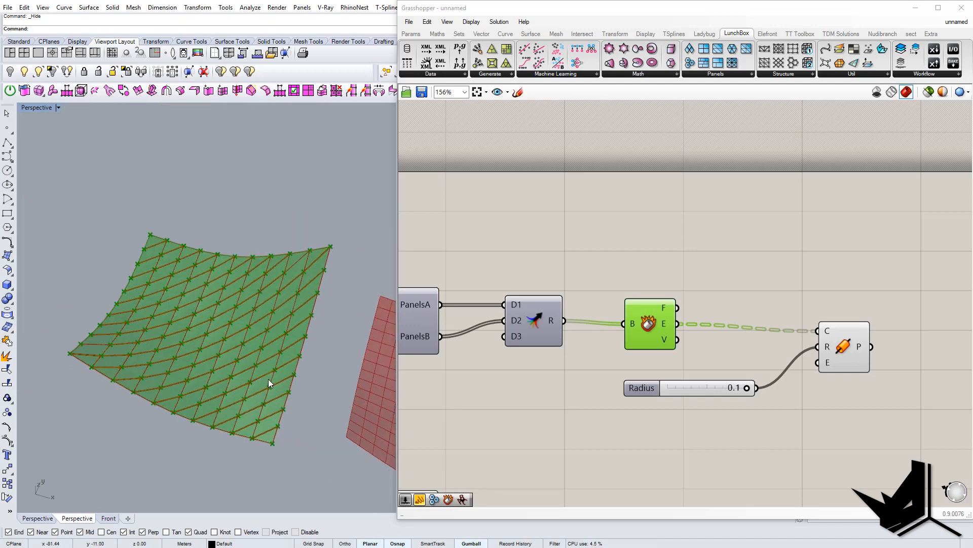
right_click(649, 323)
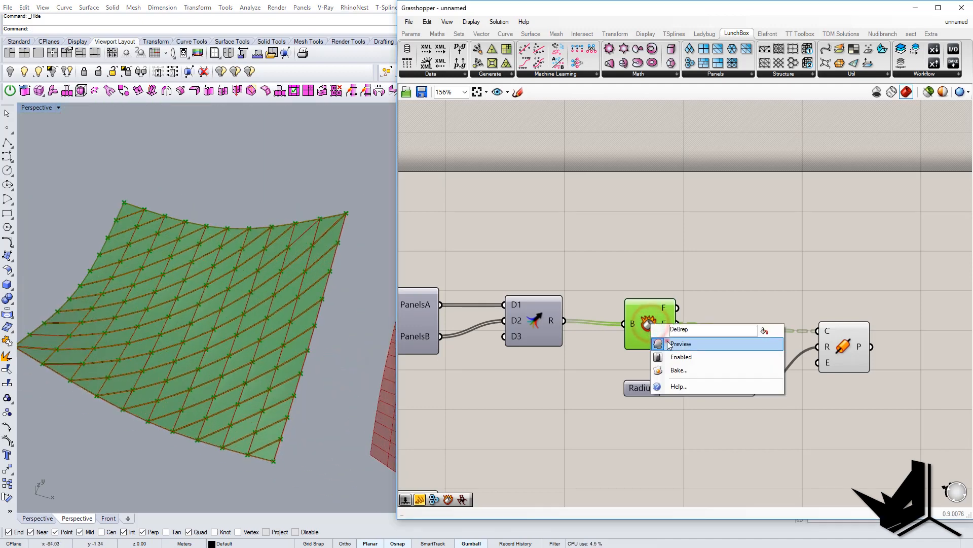
left_click(680, 343)
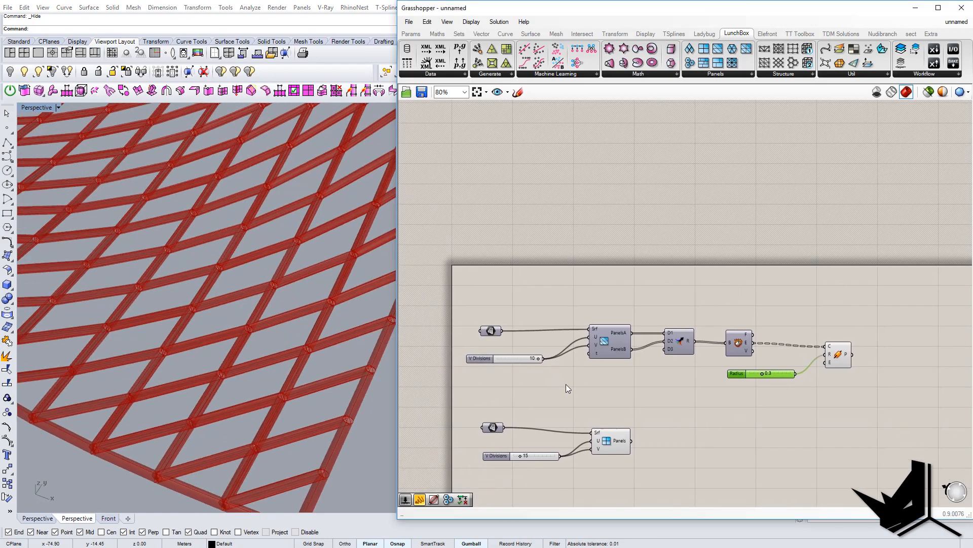
right_click(492, 330)
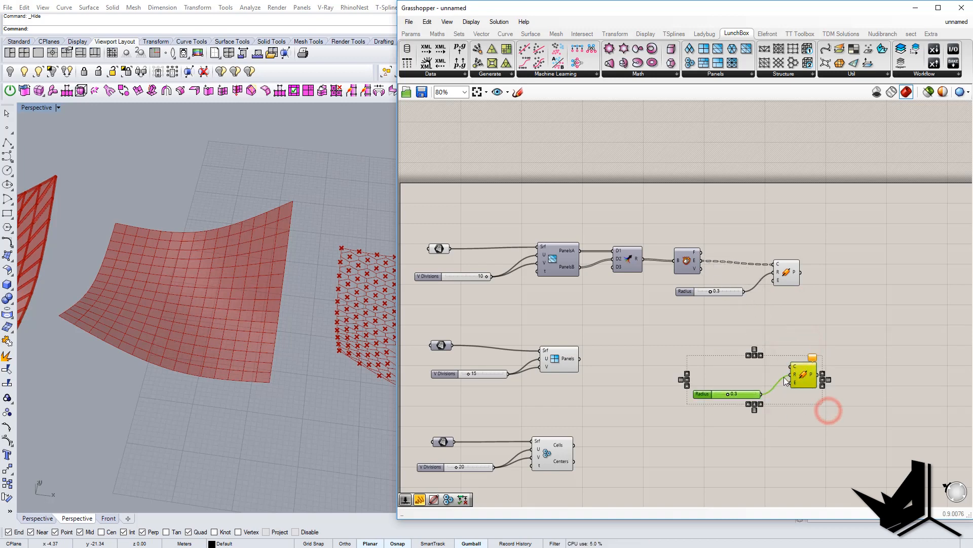
Step: Place the copied Pipe and 0.3 Radius sliders beside the Panels and Cells components and connect them
left_click_drag(804, 376, 714, 375)
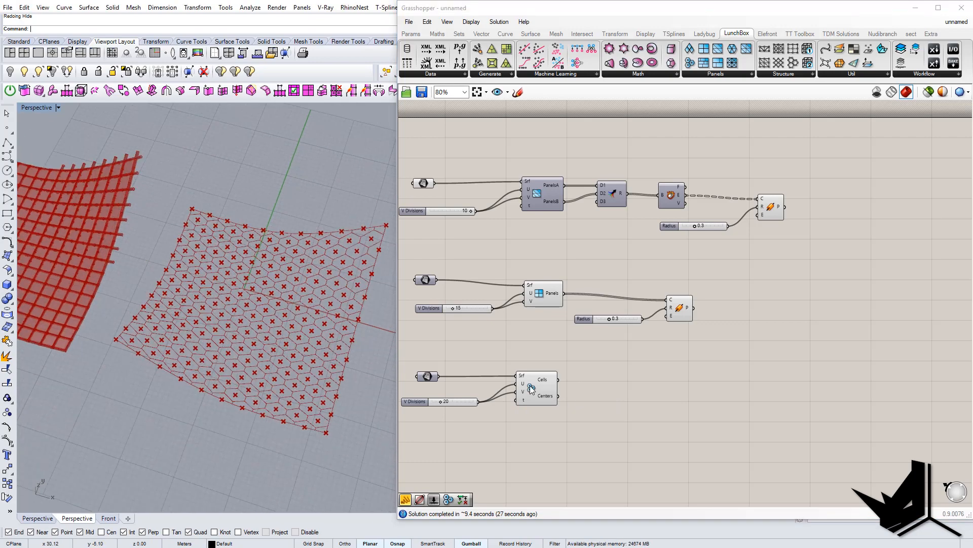
right_click(522, 376)
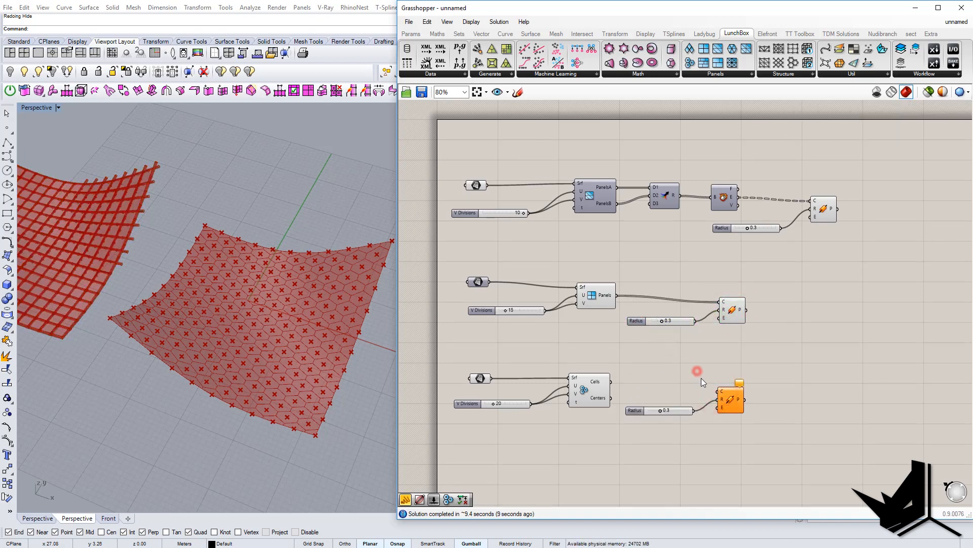
left_click(729, 399)
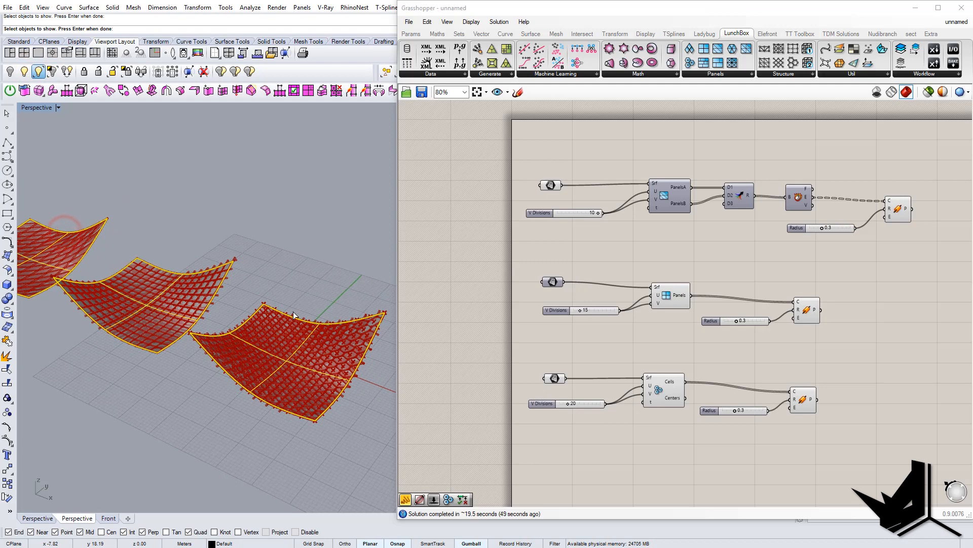
Step: Move and tilt a base surface with the gumball so its pipe lattice follows
left_click(261, 354)
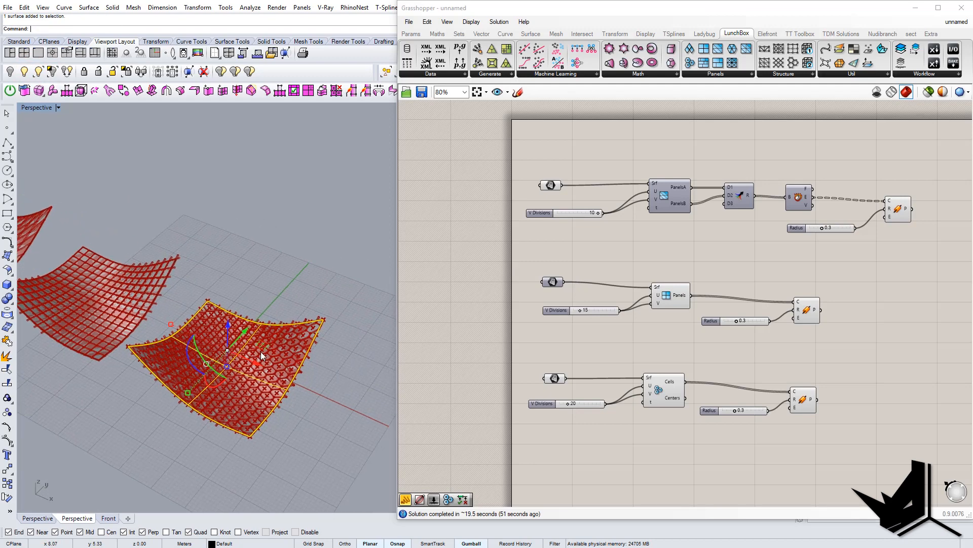
left_click_drag(261, 356, 62, 463)
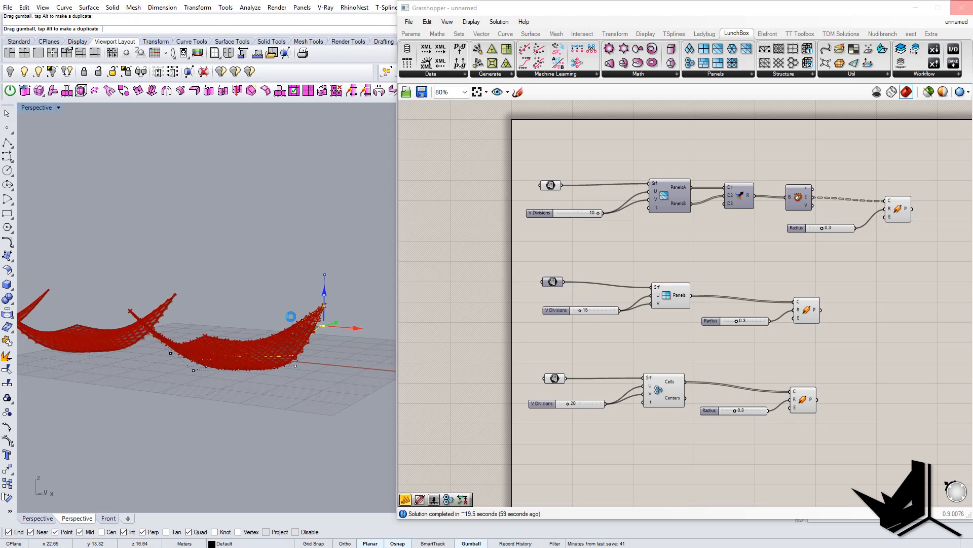
left_click_drag(290, 317, 307, 329)
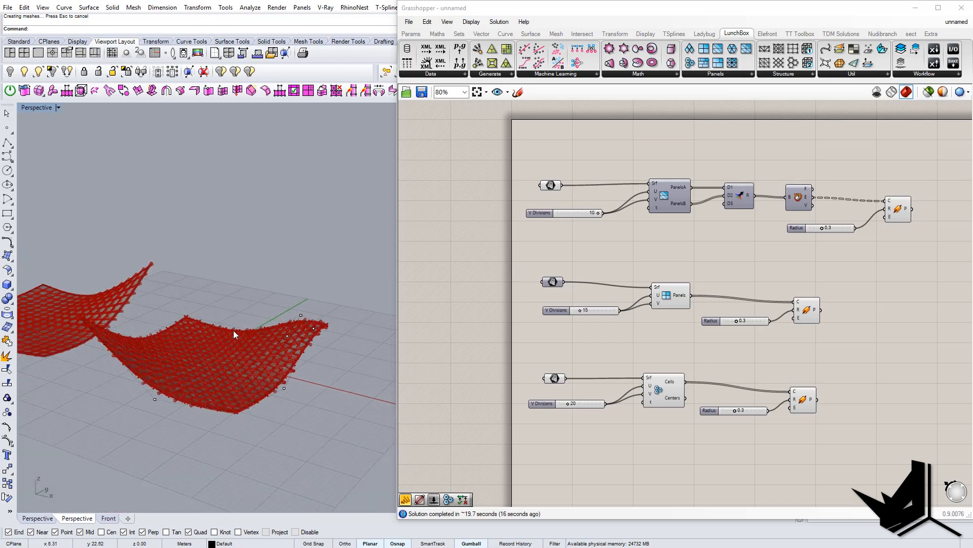
left_click_drag(234, 334, 243, 342)
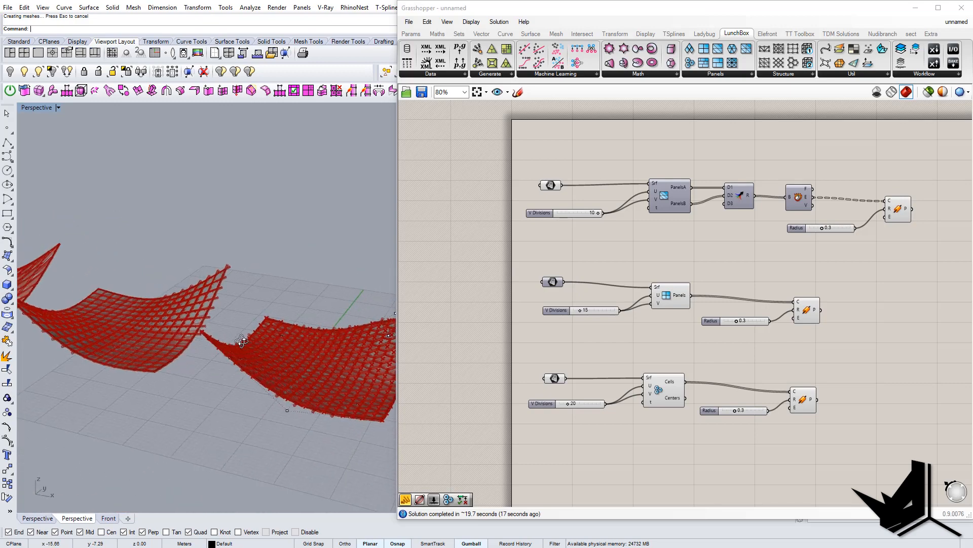
left_click(242, 335)
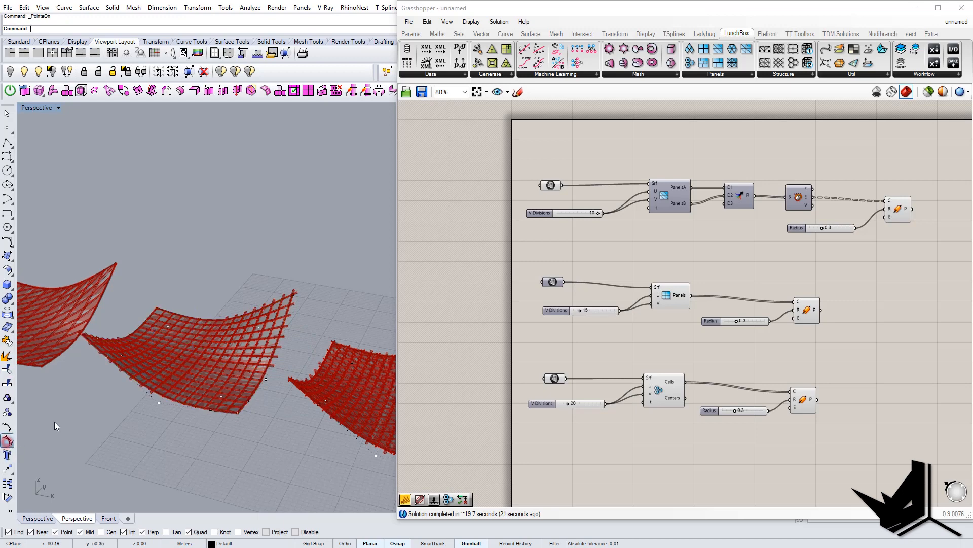
left_click(292, 329)
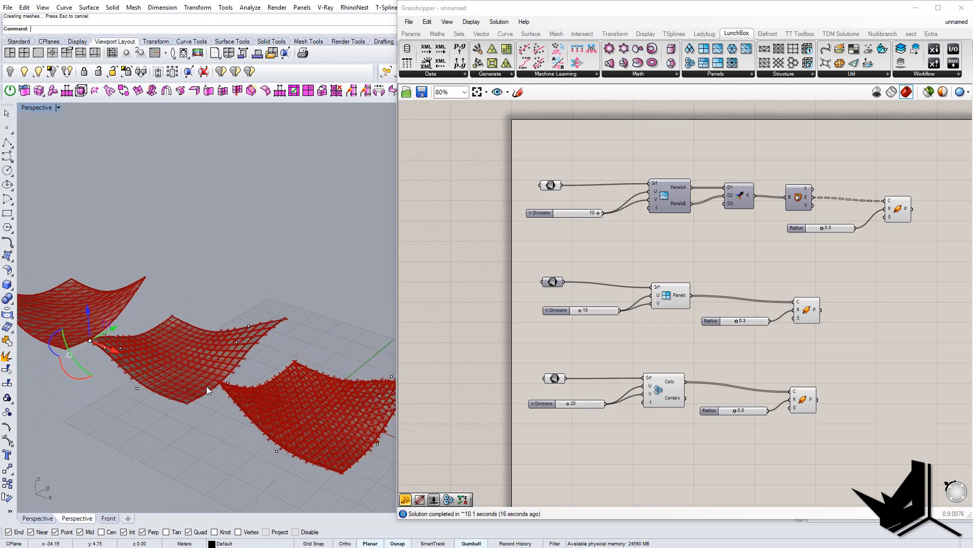
mouse_move(204, 379)
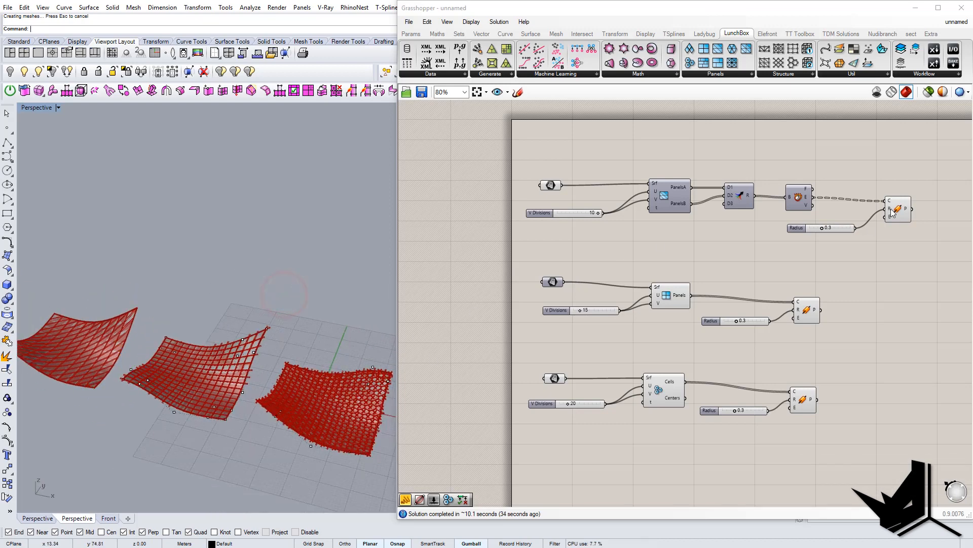
Step: Bake the square-panel pipes onto Layer 02, then bake the hexagonal-cell pipes
left_click(897, 208)
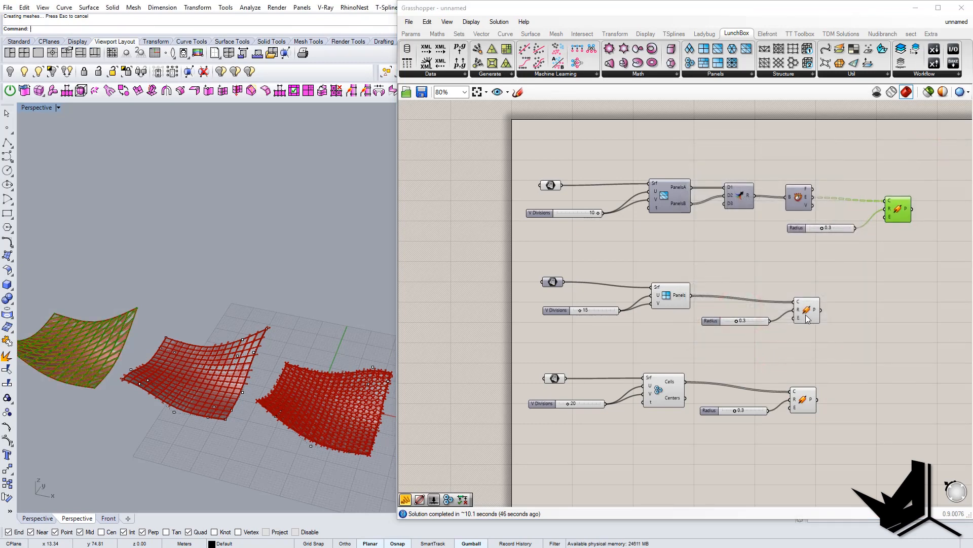
right_click(805, 311)
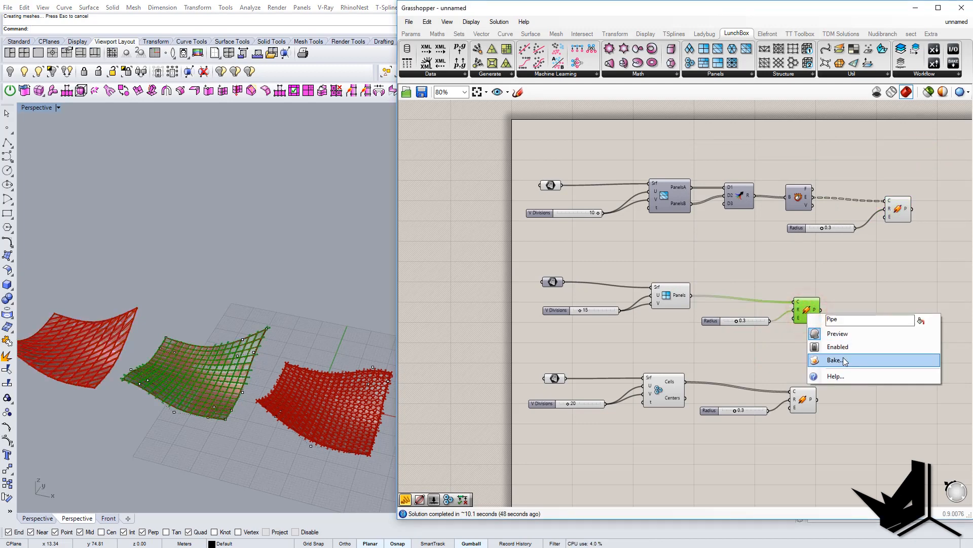
left_click(835, 360)
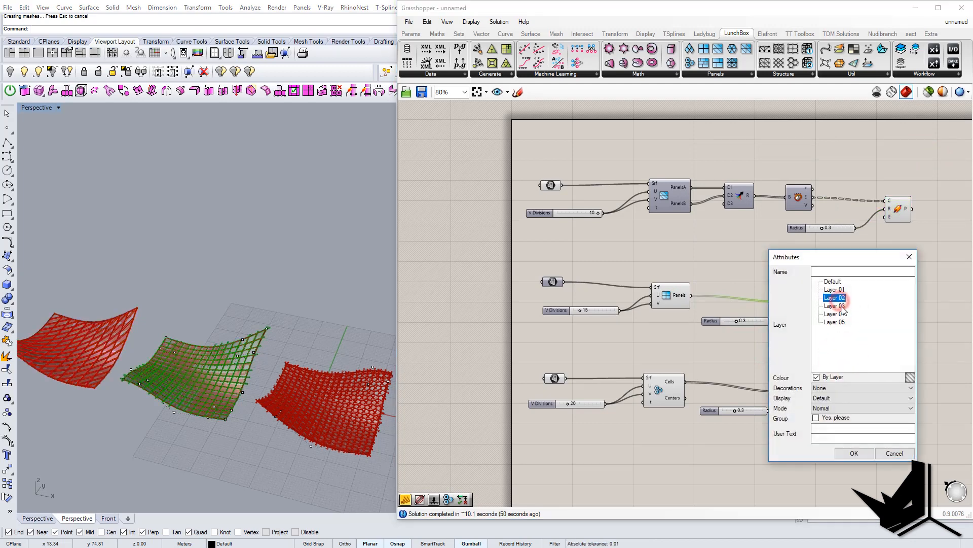
left_click(853, 452)
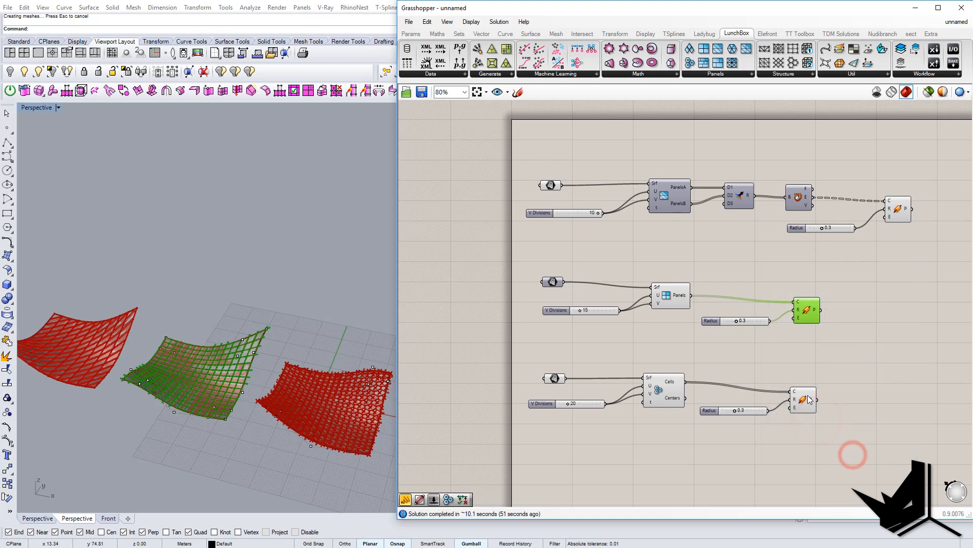
right_click(807, 400)
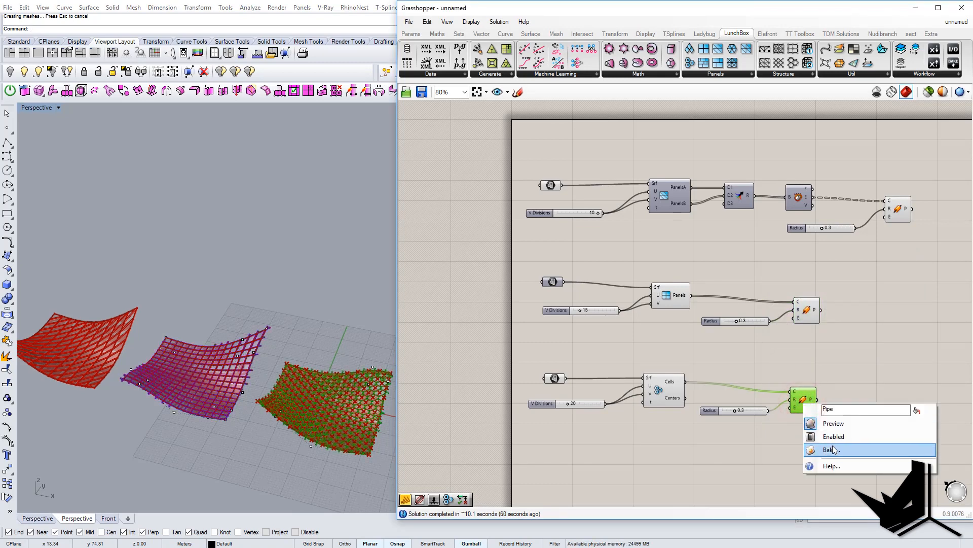
left_click(830, 448)
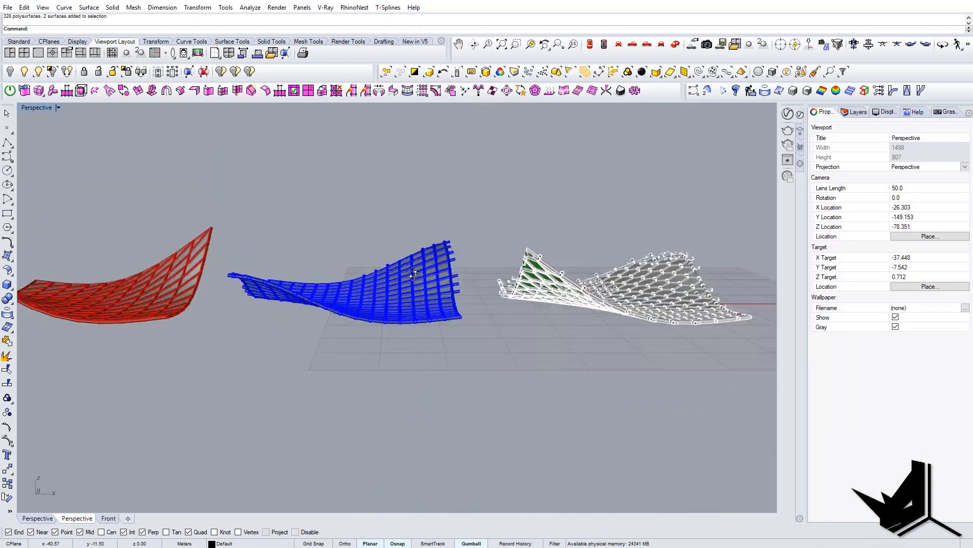
Step: Orbit the Perspective view to inspect the three baked pipe lattices
left_click_drag(409, 273, 338, 273)
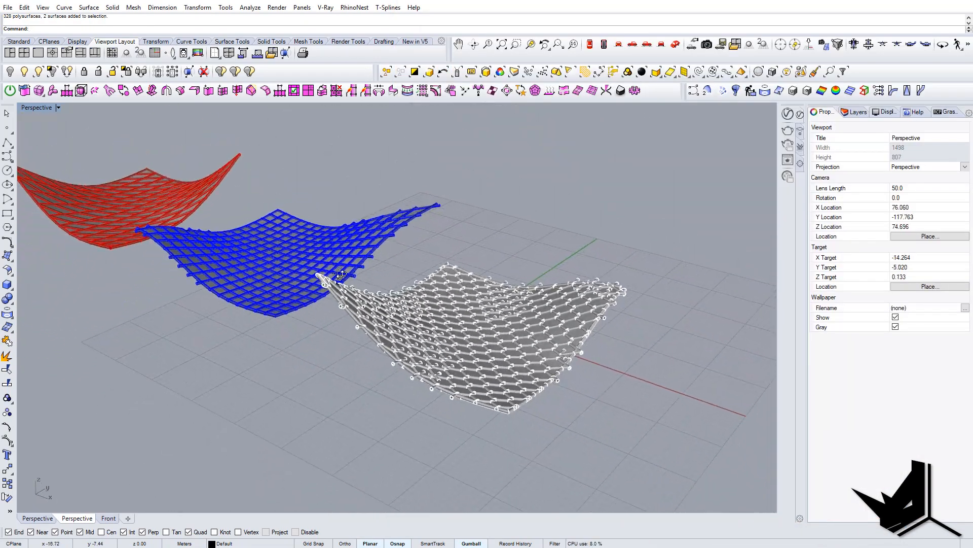